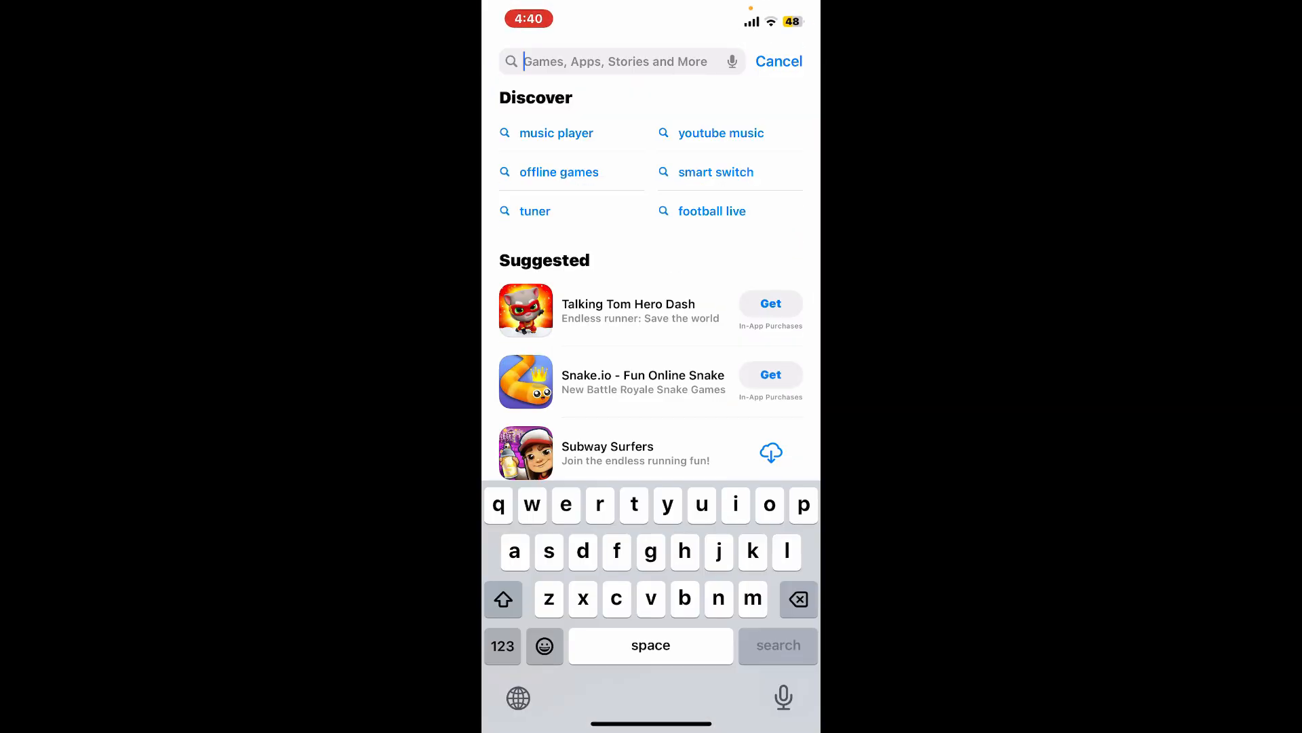
# Search the App Store for 'zoom' and install Zoom - One Platform to Connect.
pyautogui.write('zoom')
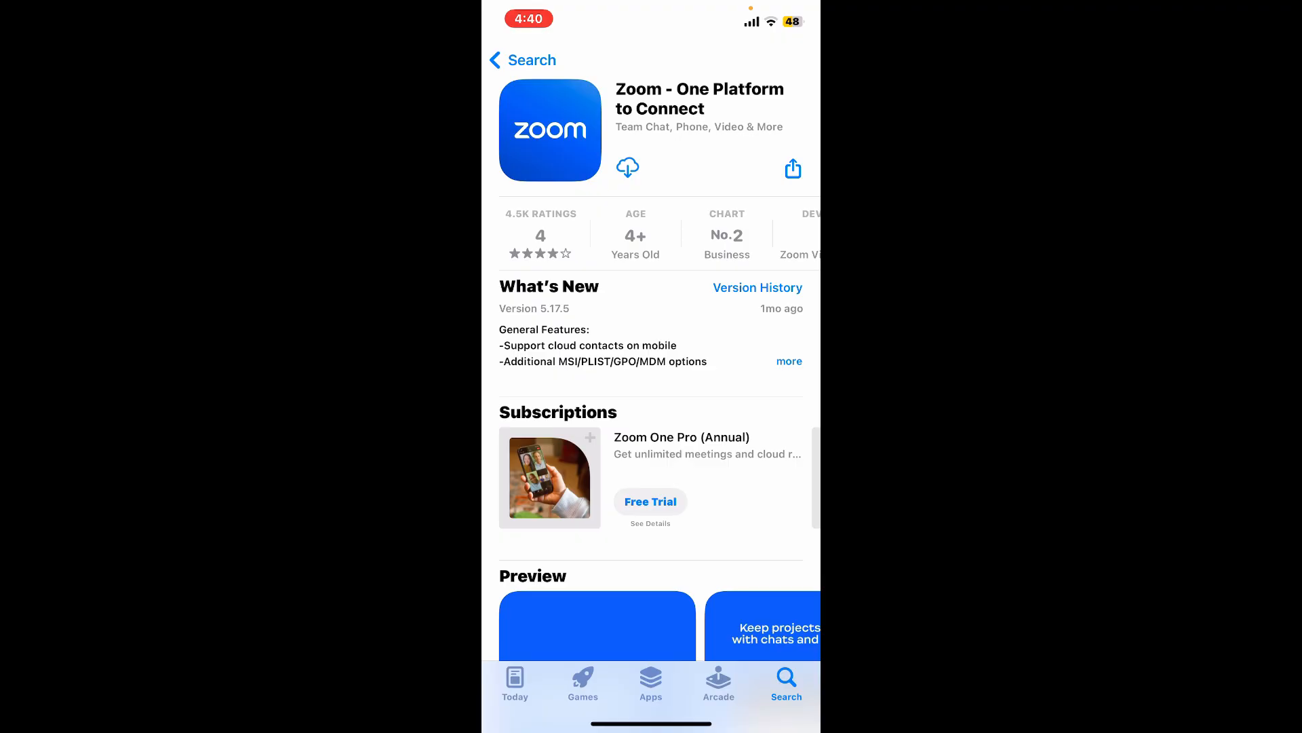
pyautogui.click(627, 168)
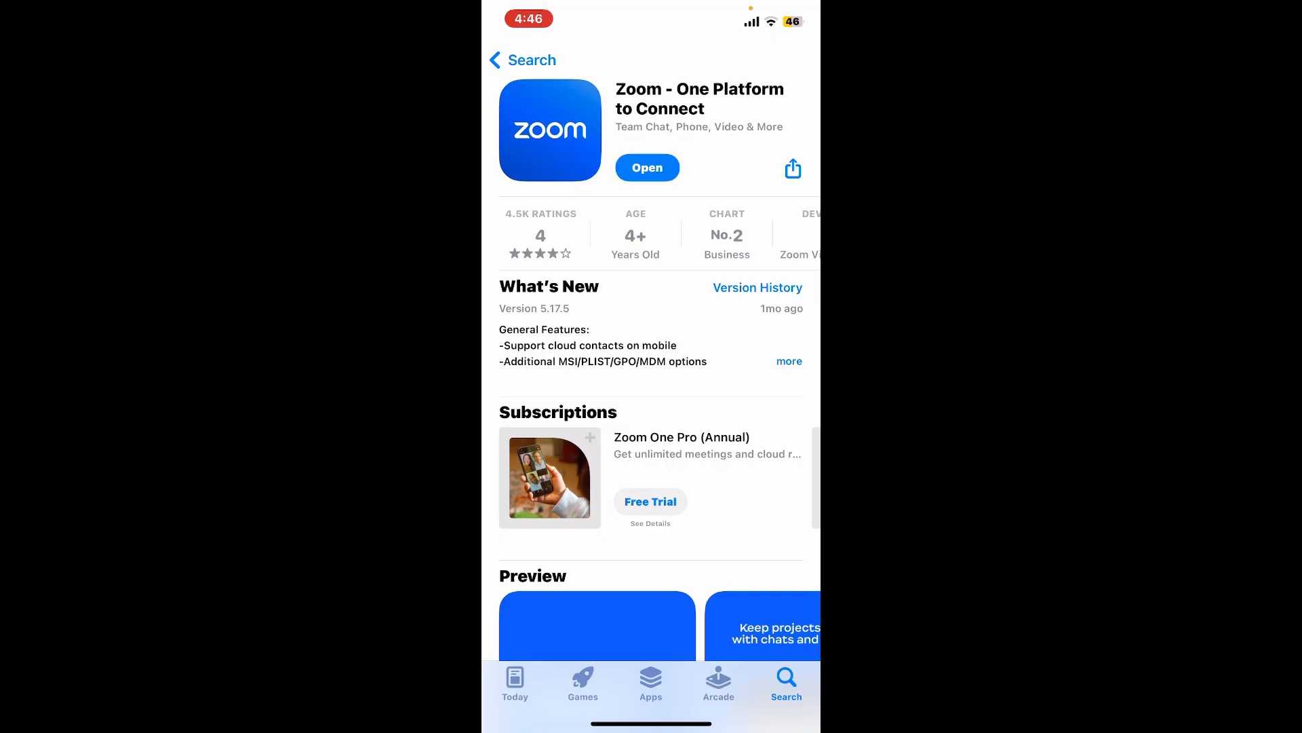
# Launch Zoom, start sign-up and pass the age check with birth year 1994.
pyautogui.click(647, 167)
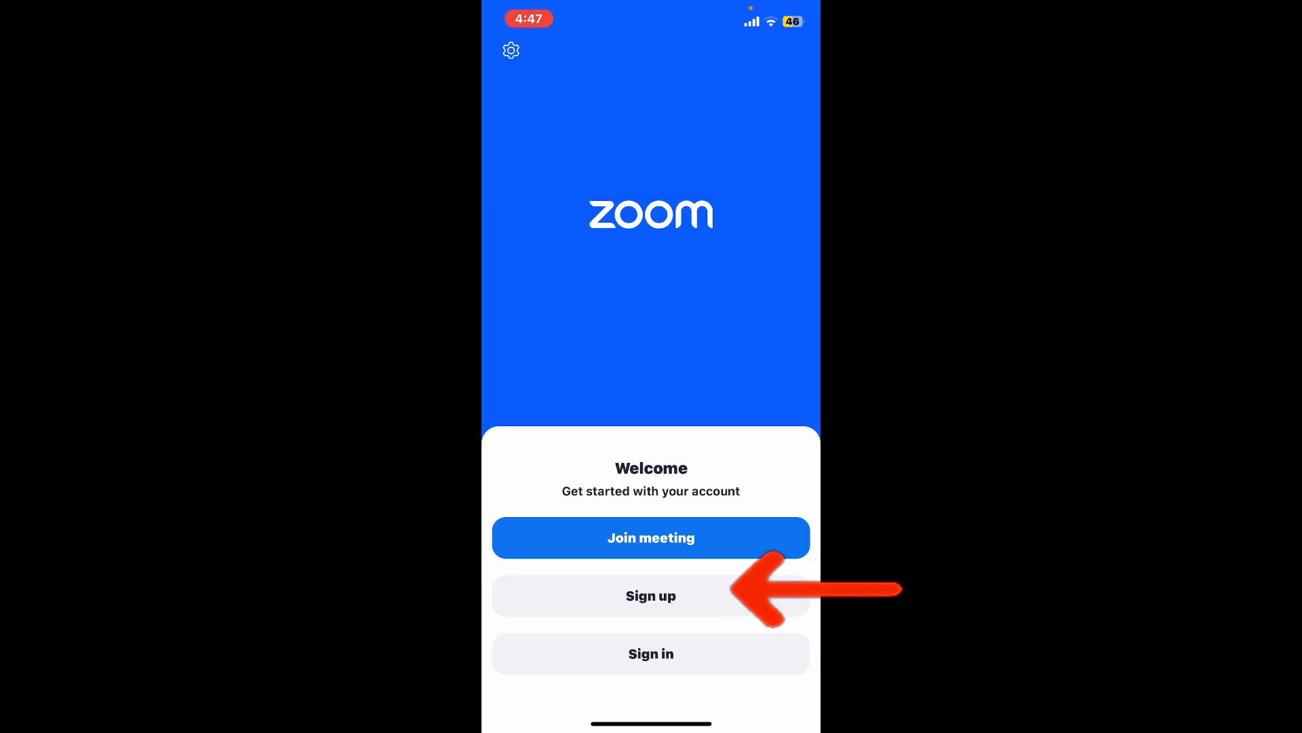
pyautogui.click(651, 597)
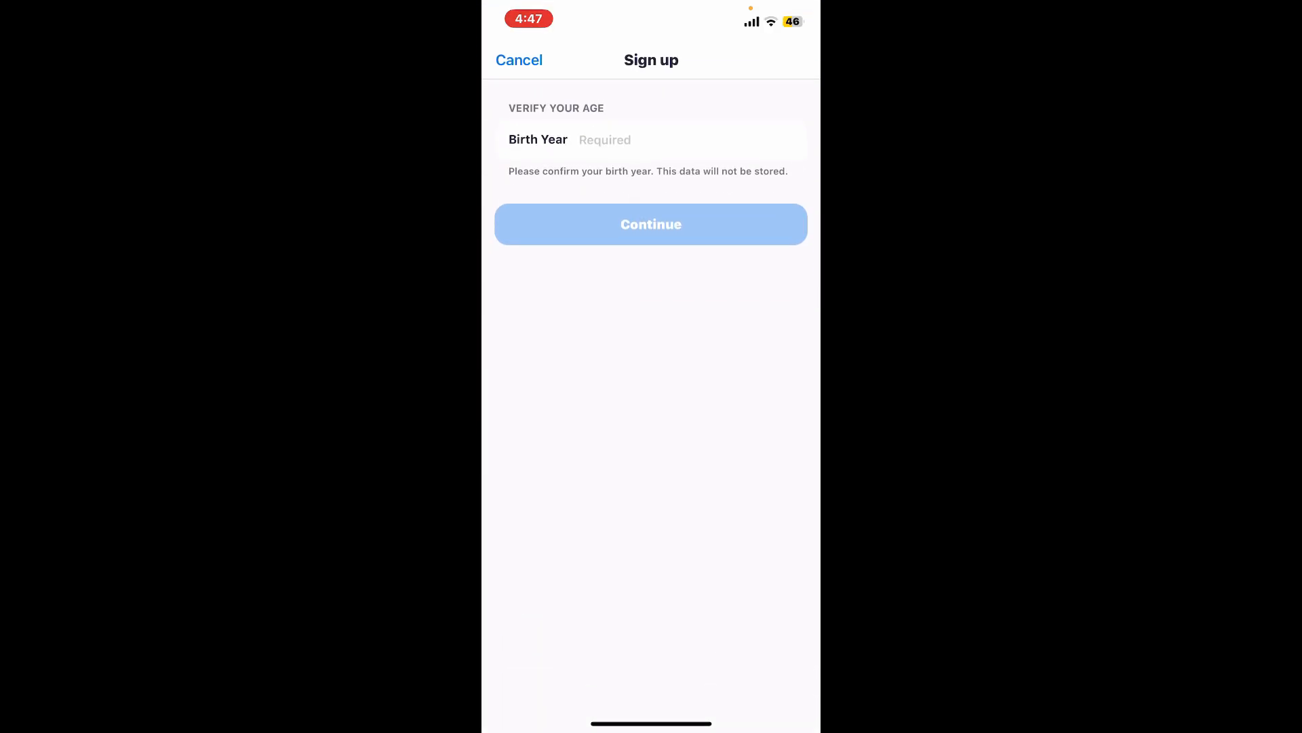
pyautogui.write('1994')
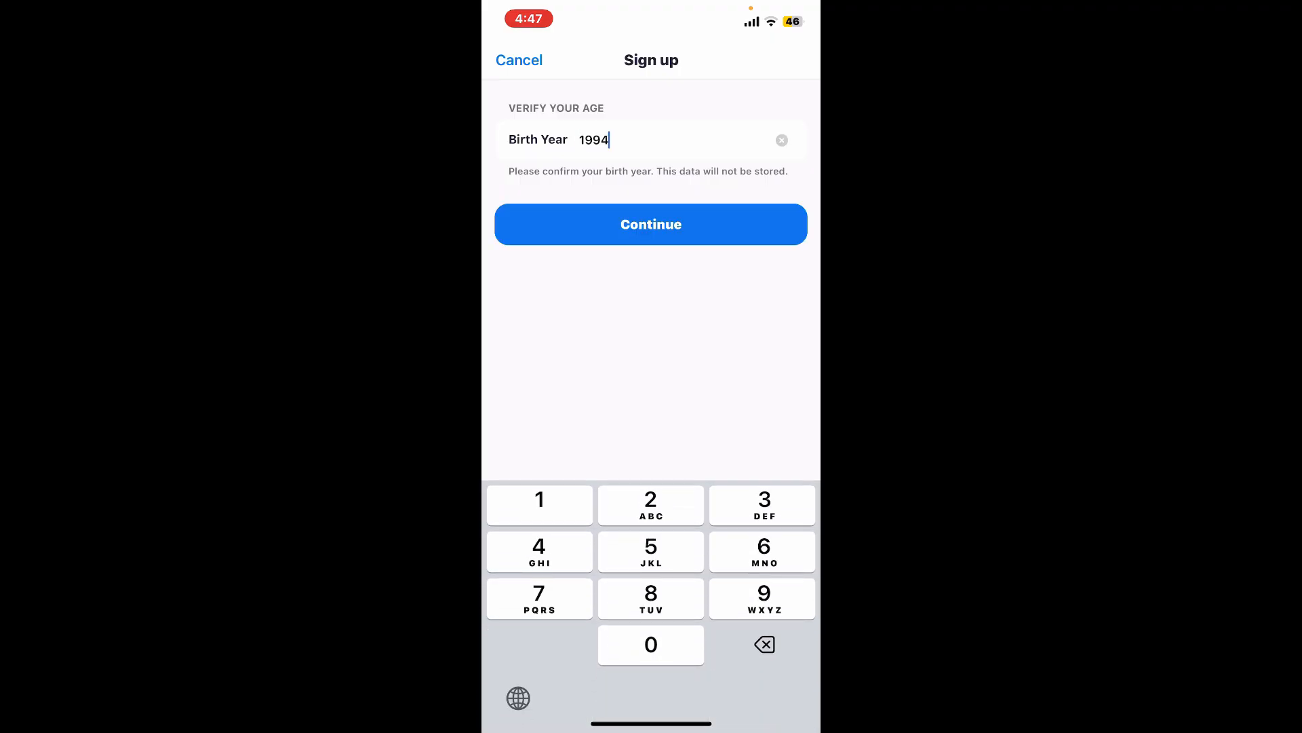
pyautogui.click(652, 225)
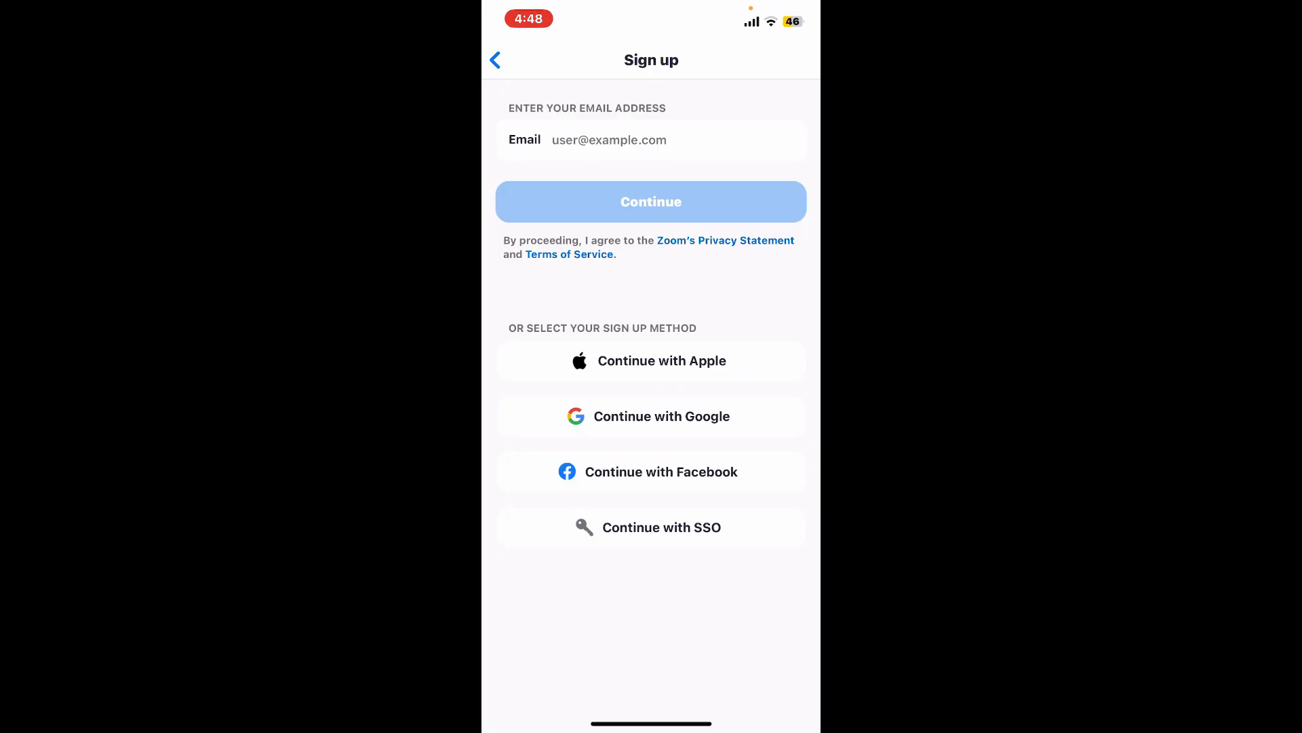
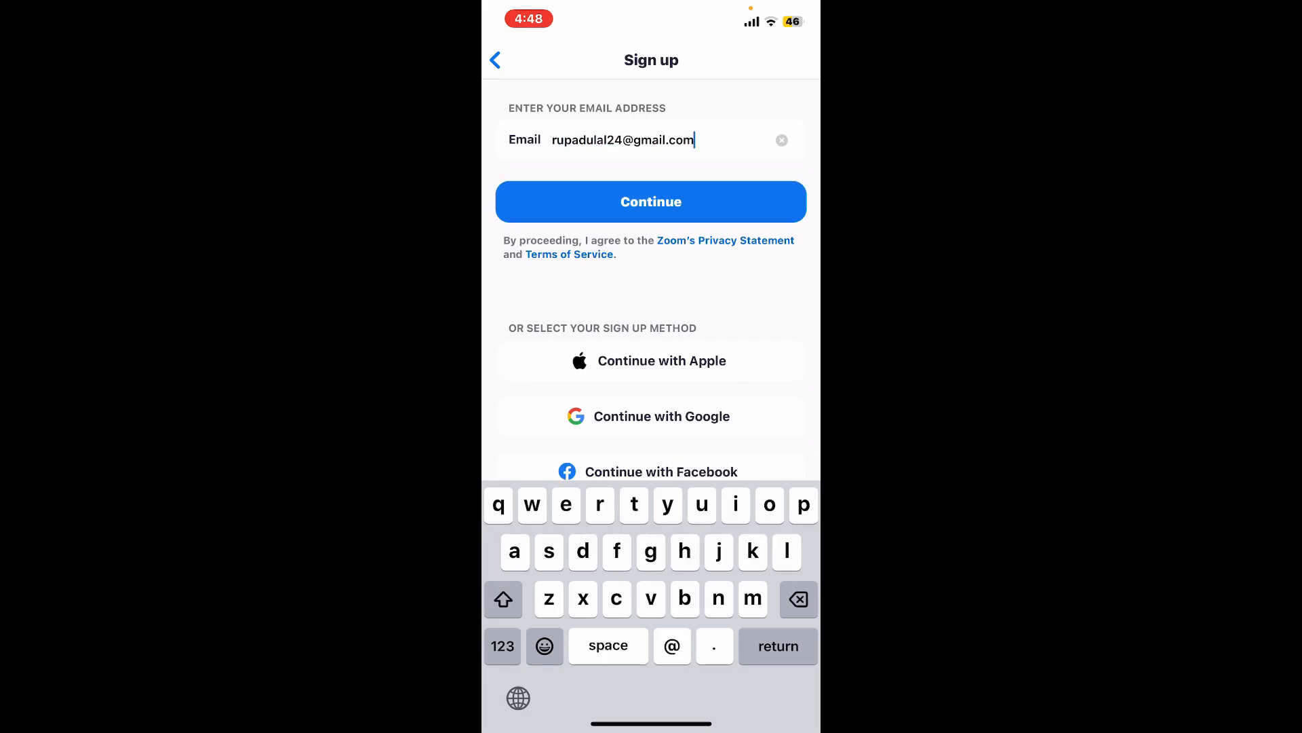
# Enter the email address for sign-up and submit it to reach the name and password step.
pyautogui.click(651, 201)
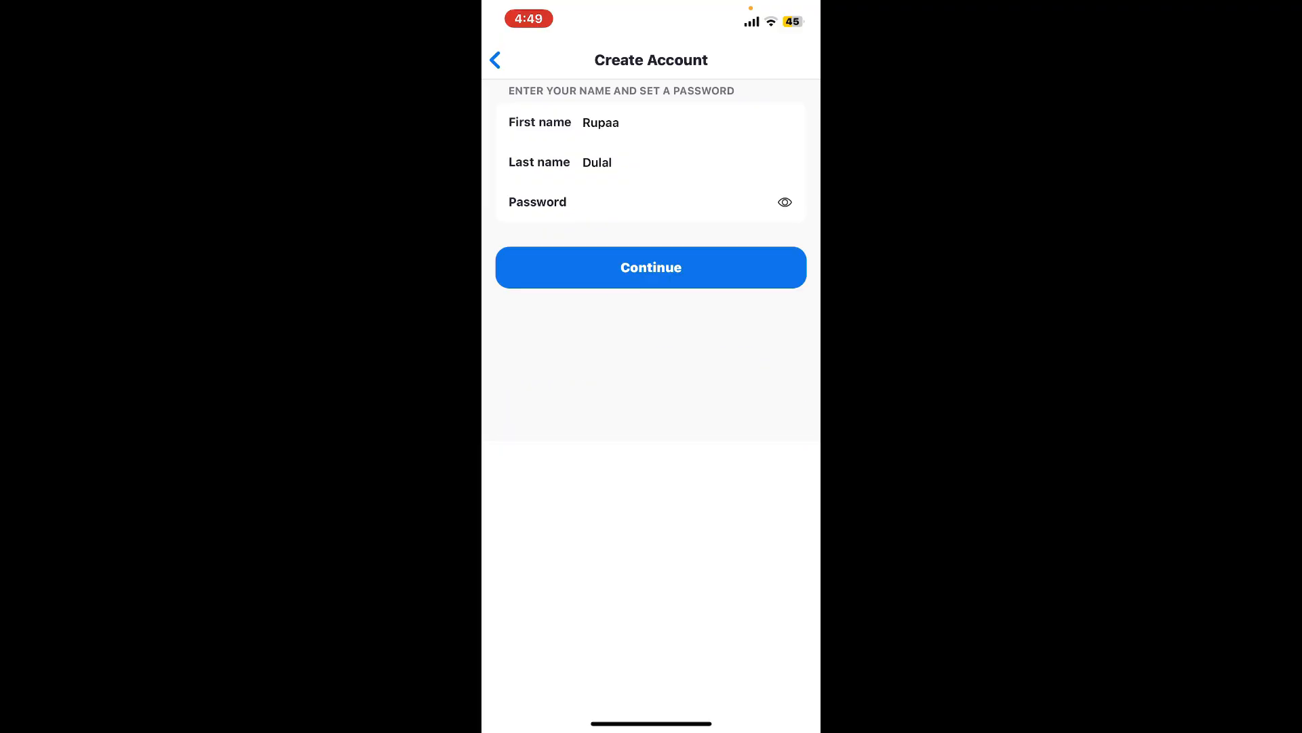
# Submit name and password, pass calendar setup and allow Face ID sign-in.
pyautogui.click(652, 267)
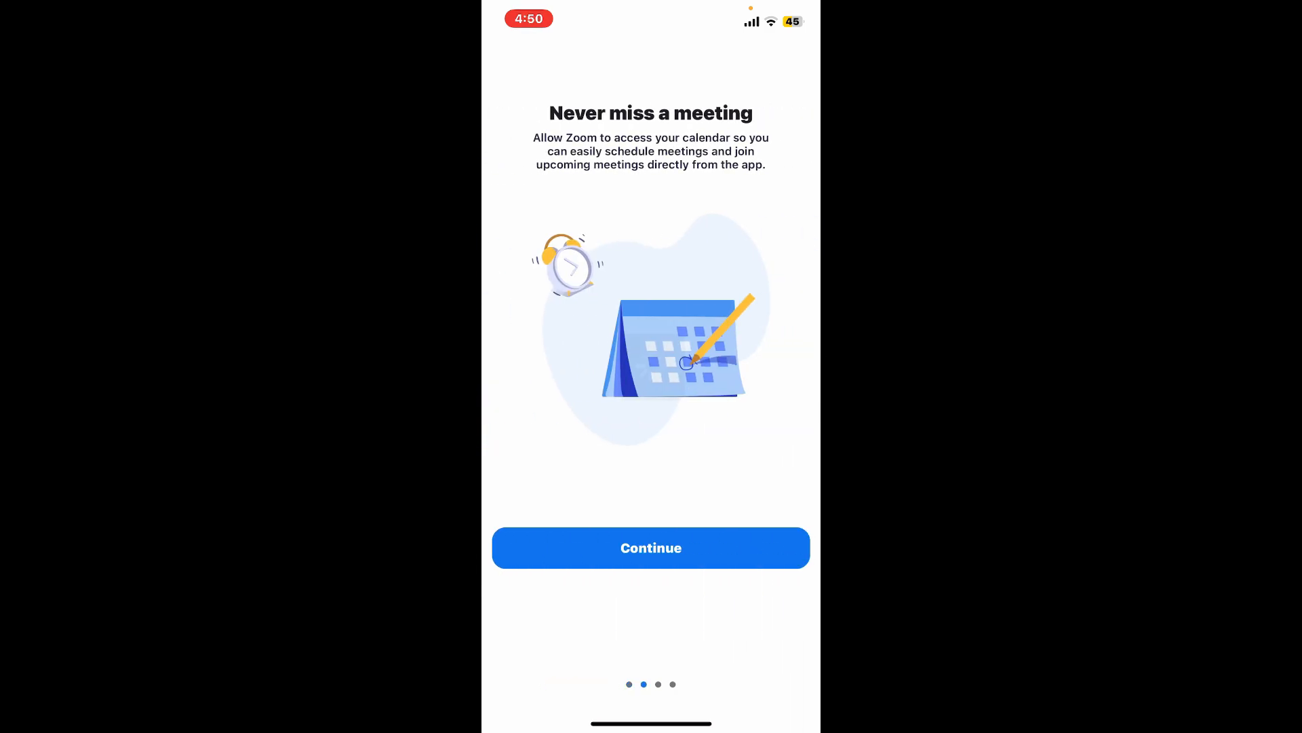
pyautogui.click(651, 546)
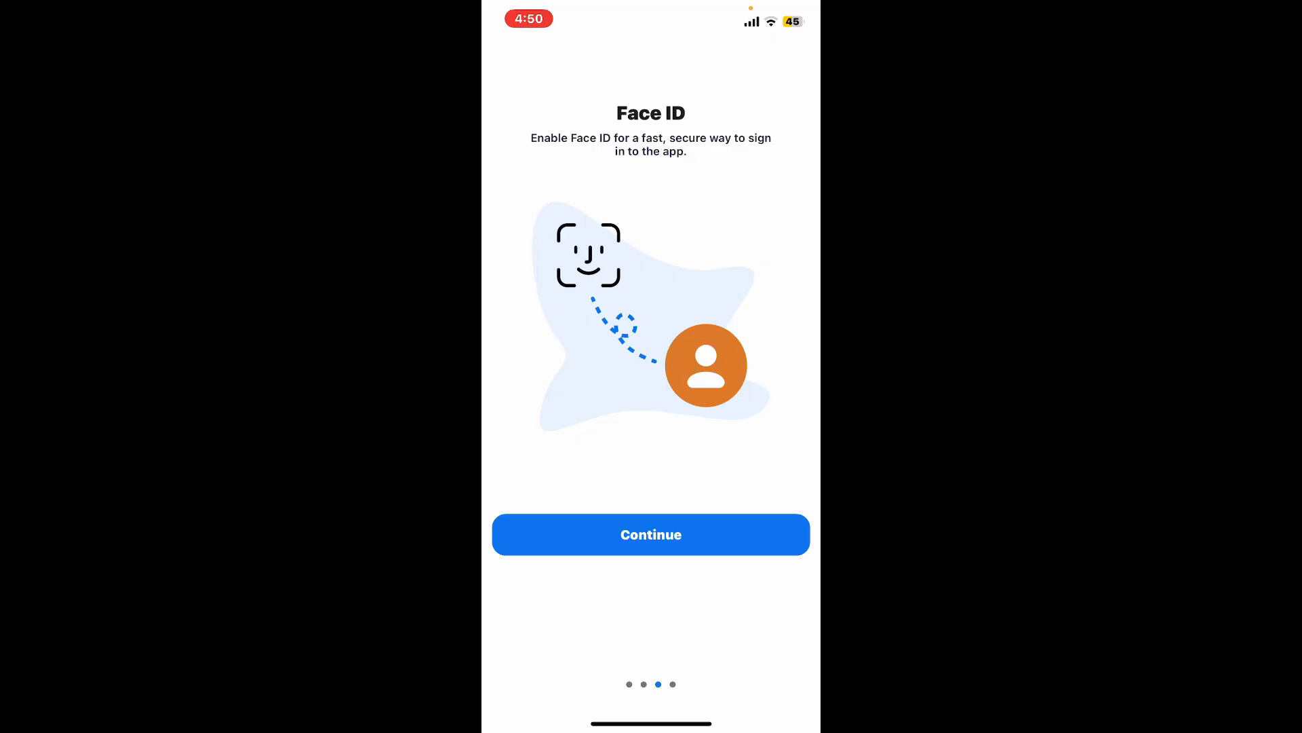
pyautogui.click(651, 535)
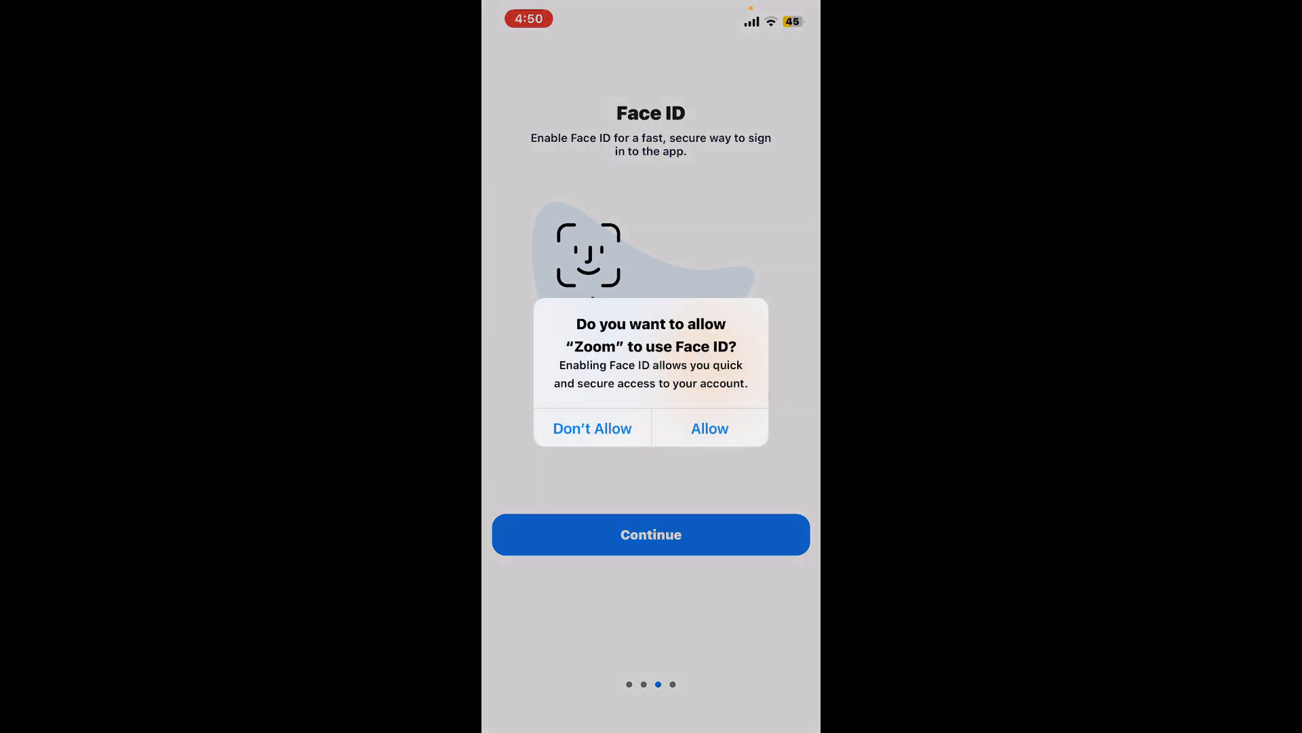
pyautogui.click(710, 427)
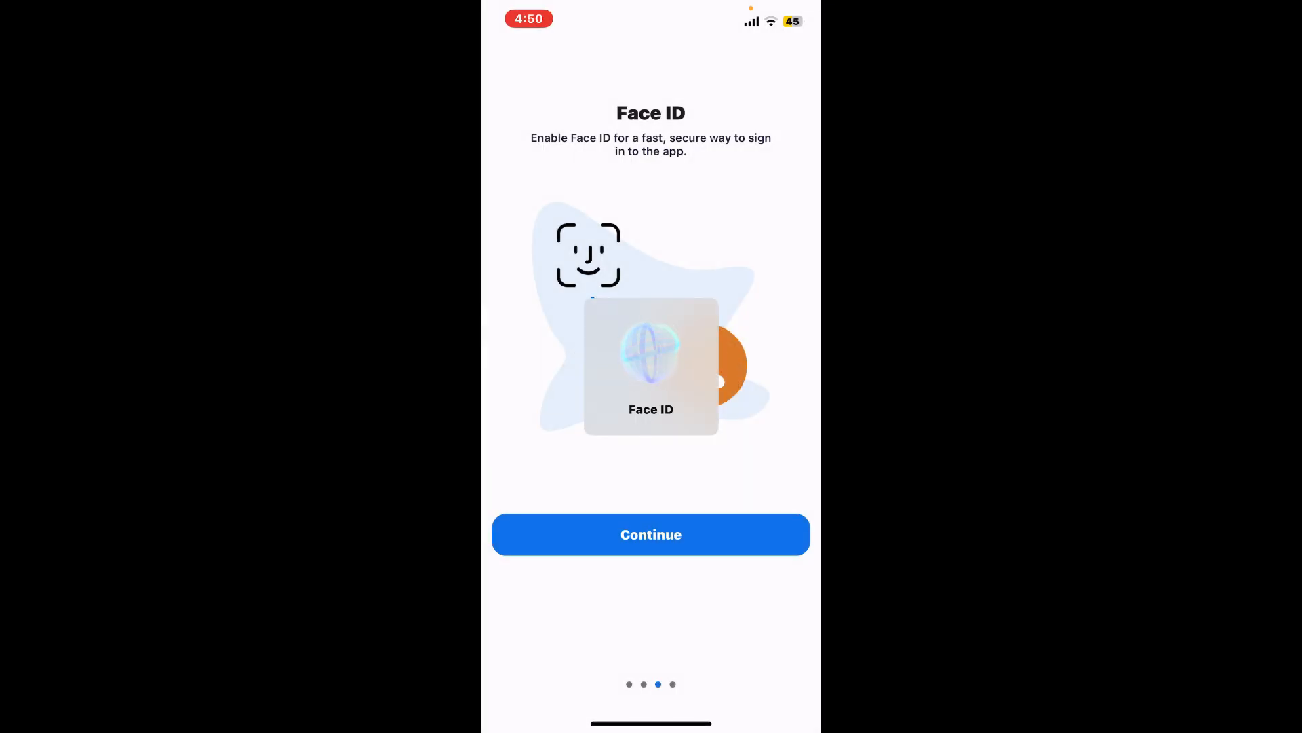
pyautogui.click(651, 534)
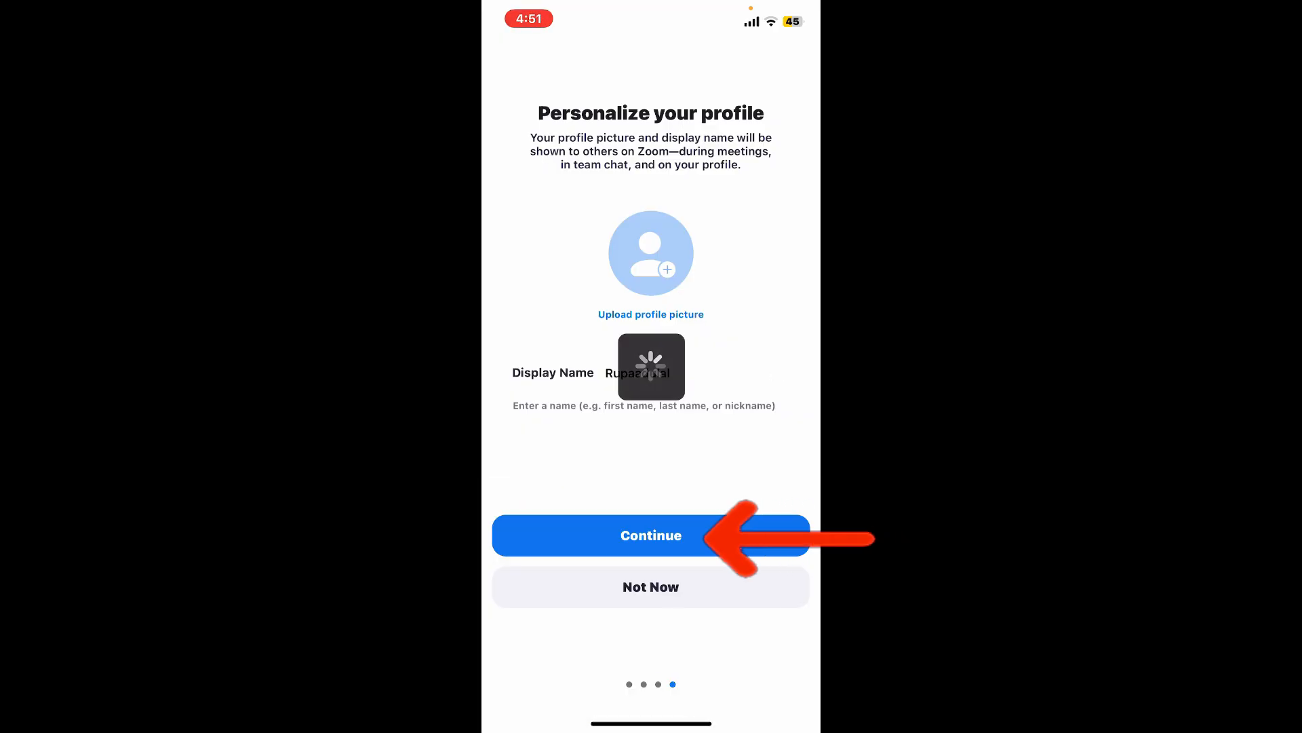
pyautogui.click(651, 536)
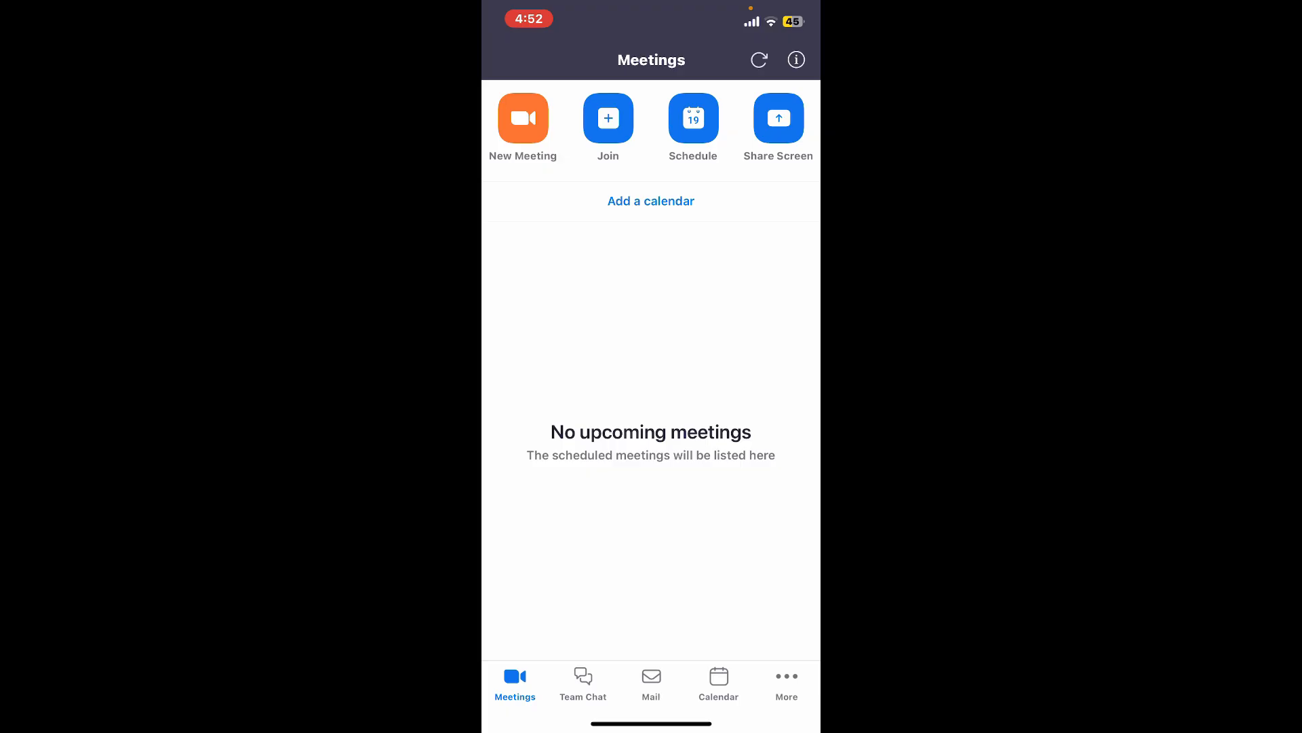
pyautogui.click(608, 118)
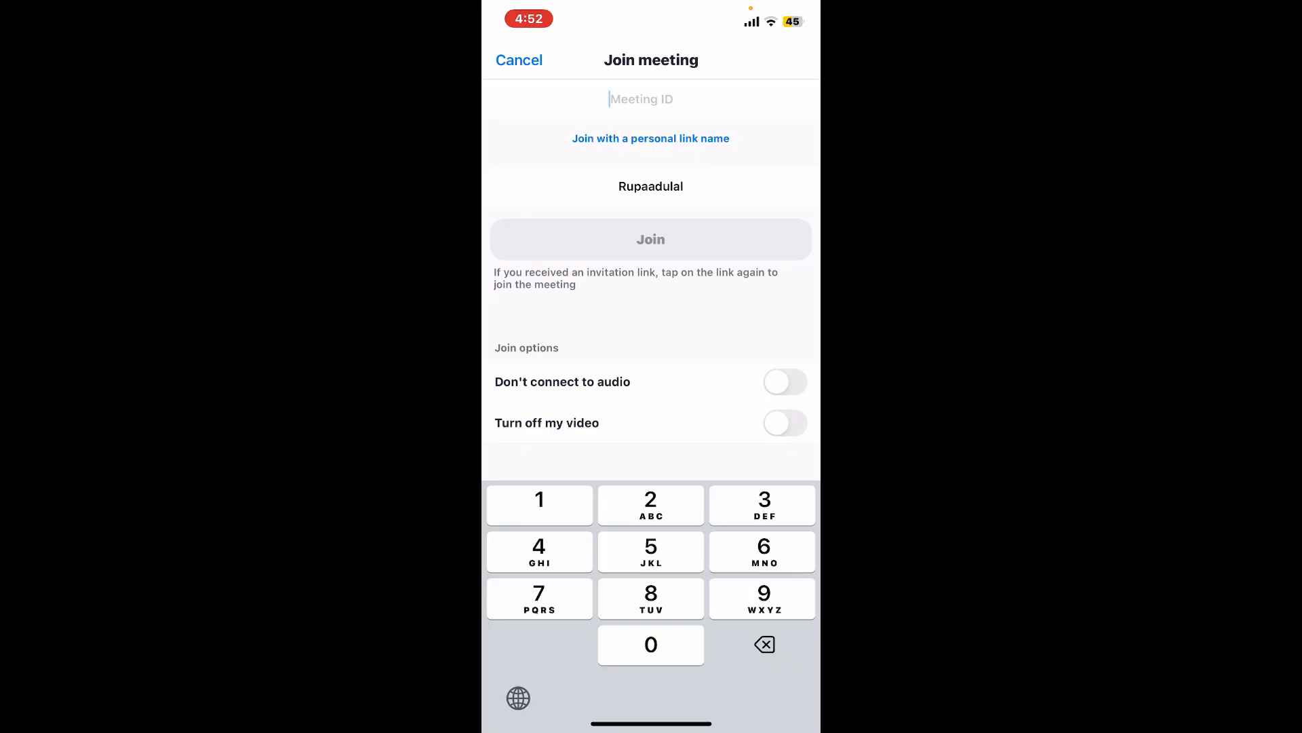
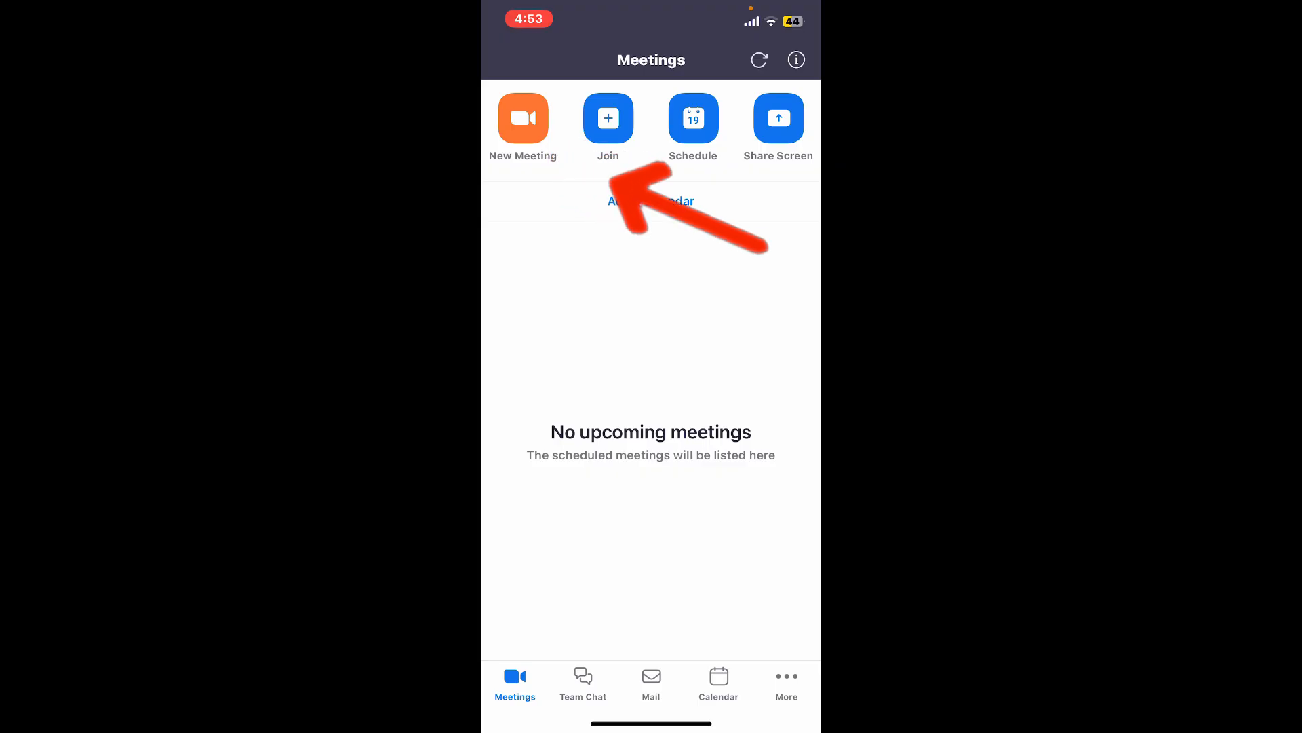
# Set up a new meeting with video on and Use personal meeting ID enabled.
pyautogui.click(523, 118)
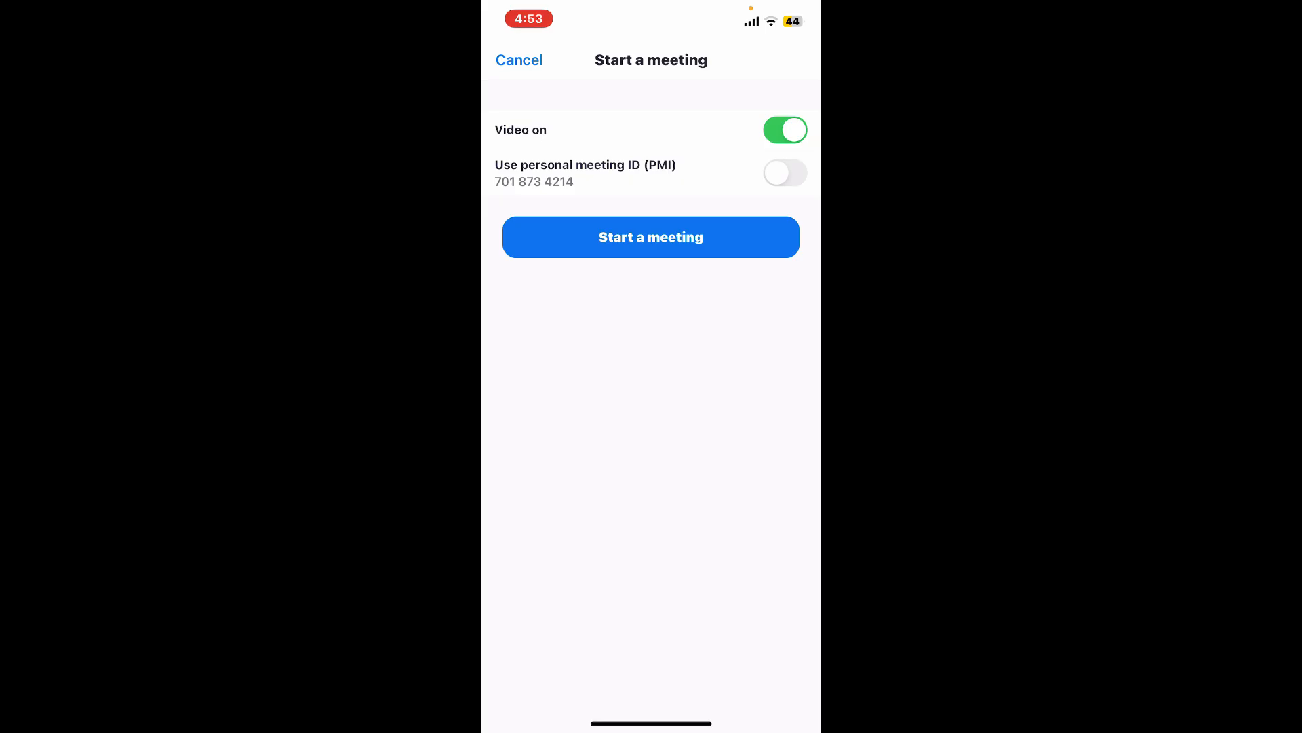
pyautogui.click(784, 130)
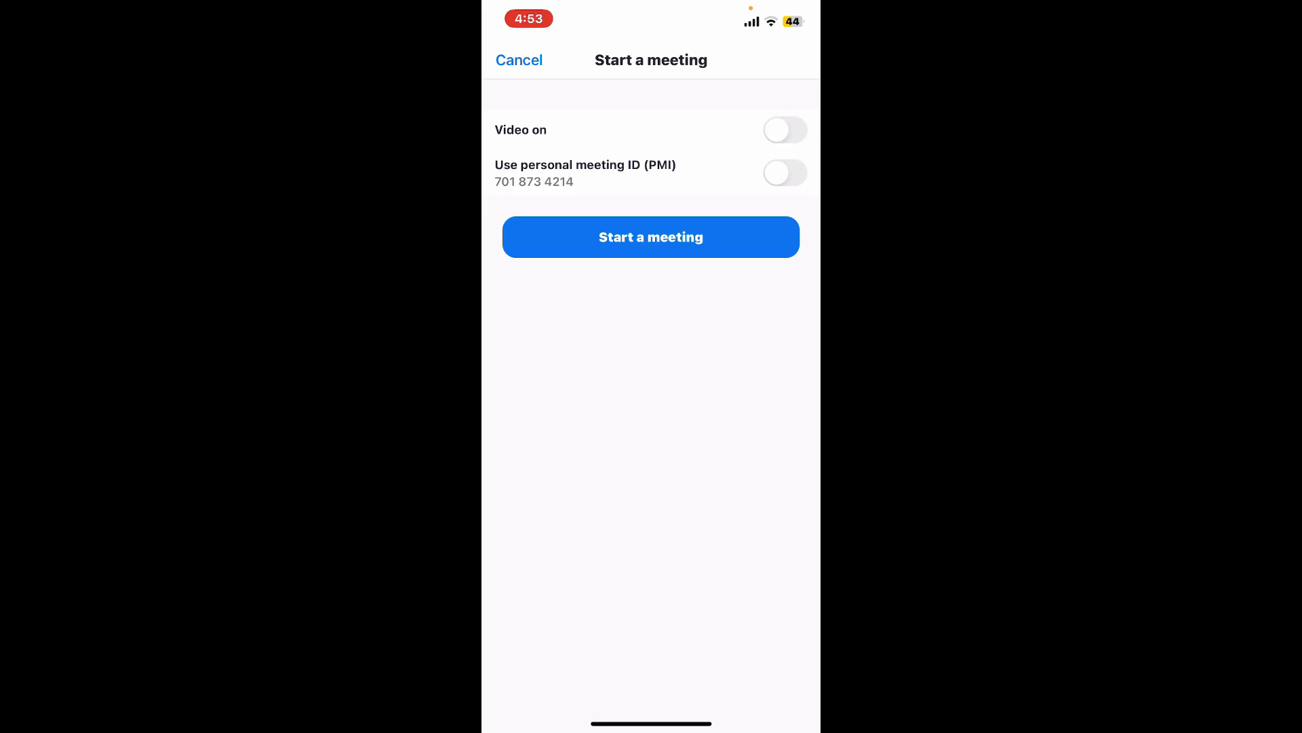
pyautogui.click(785, 130)
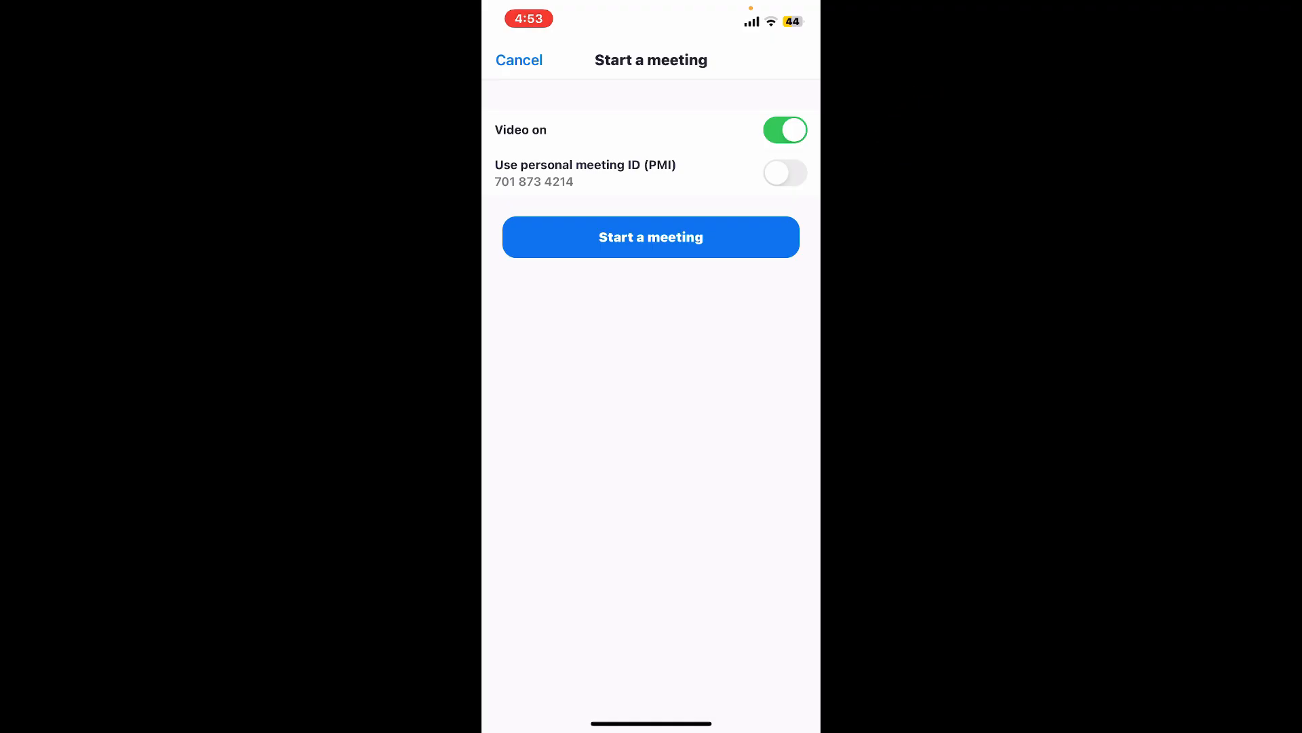
pyautogui.click(784, 173)
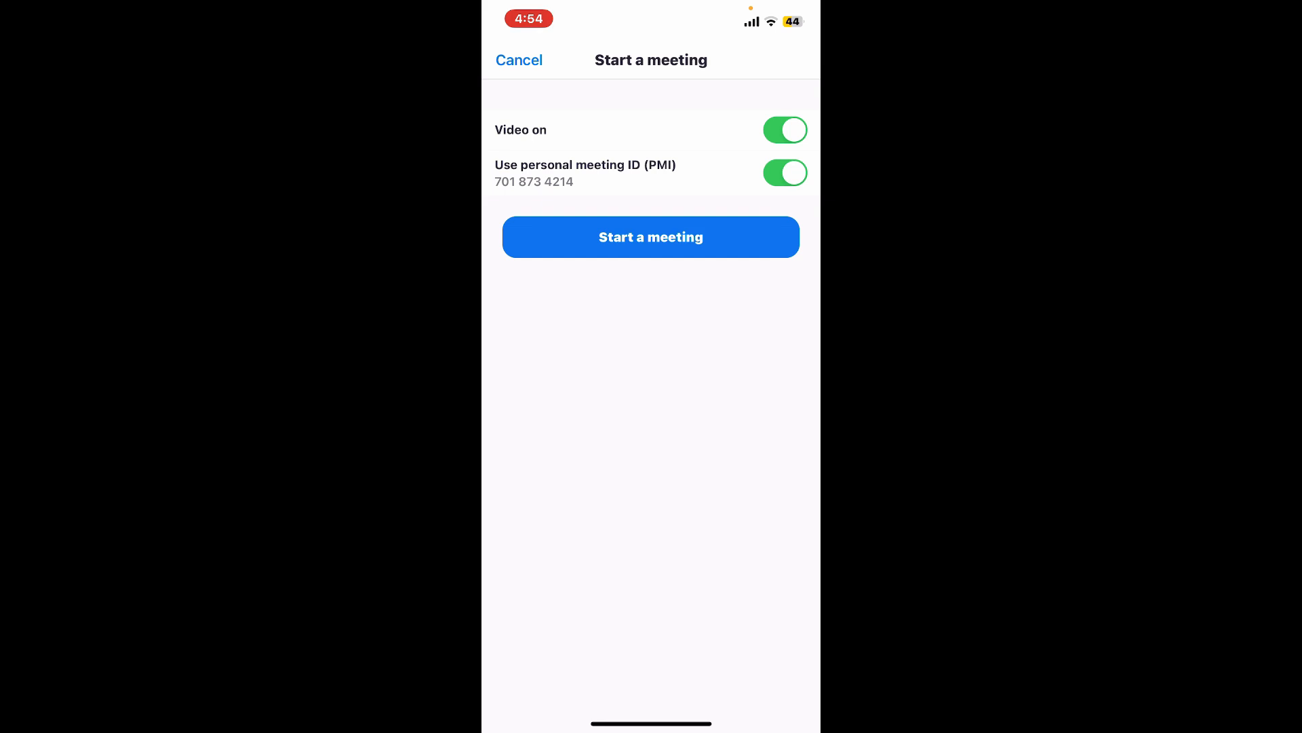
# Start the meeting, view the participant list showing the host alone, then close it.
pyautogui.click(652, 236)
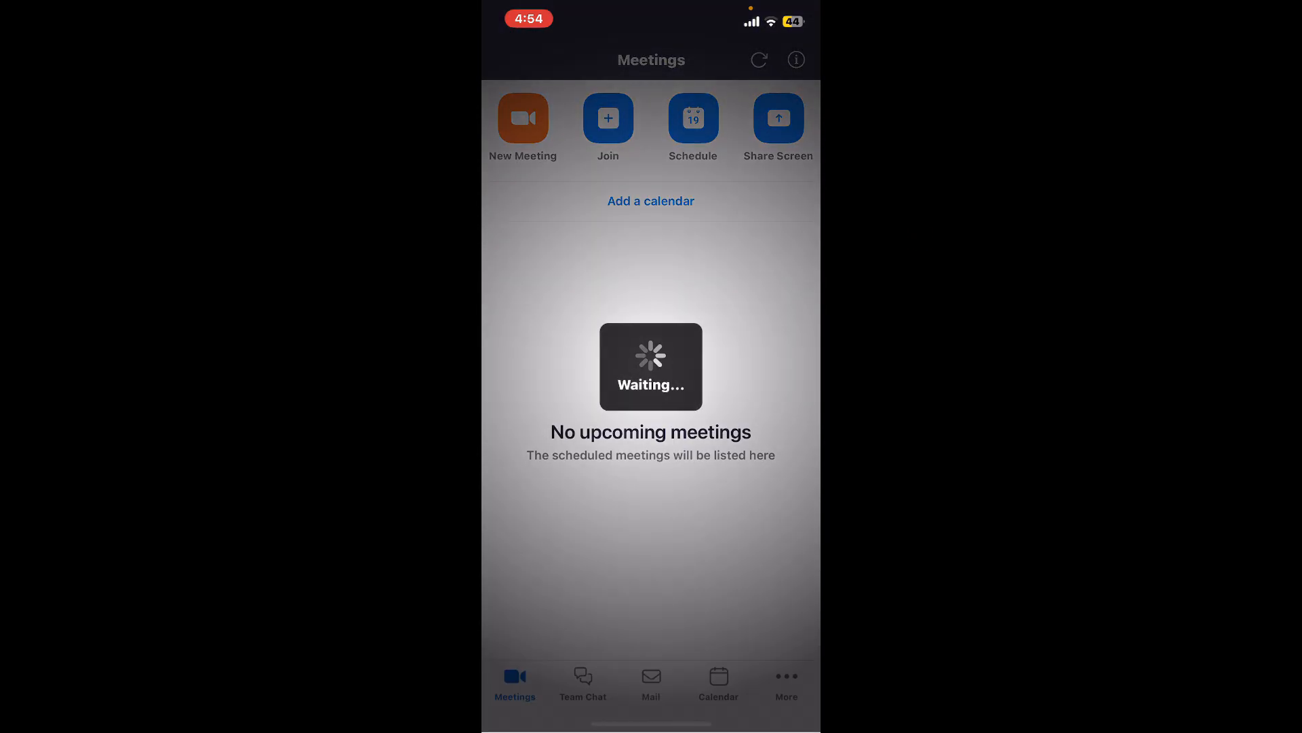
pyautogui.click(524, 118)
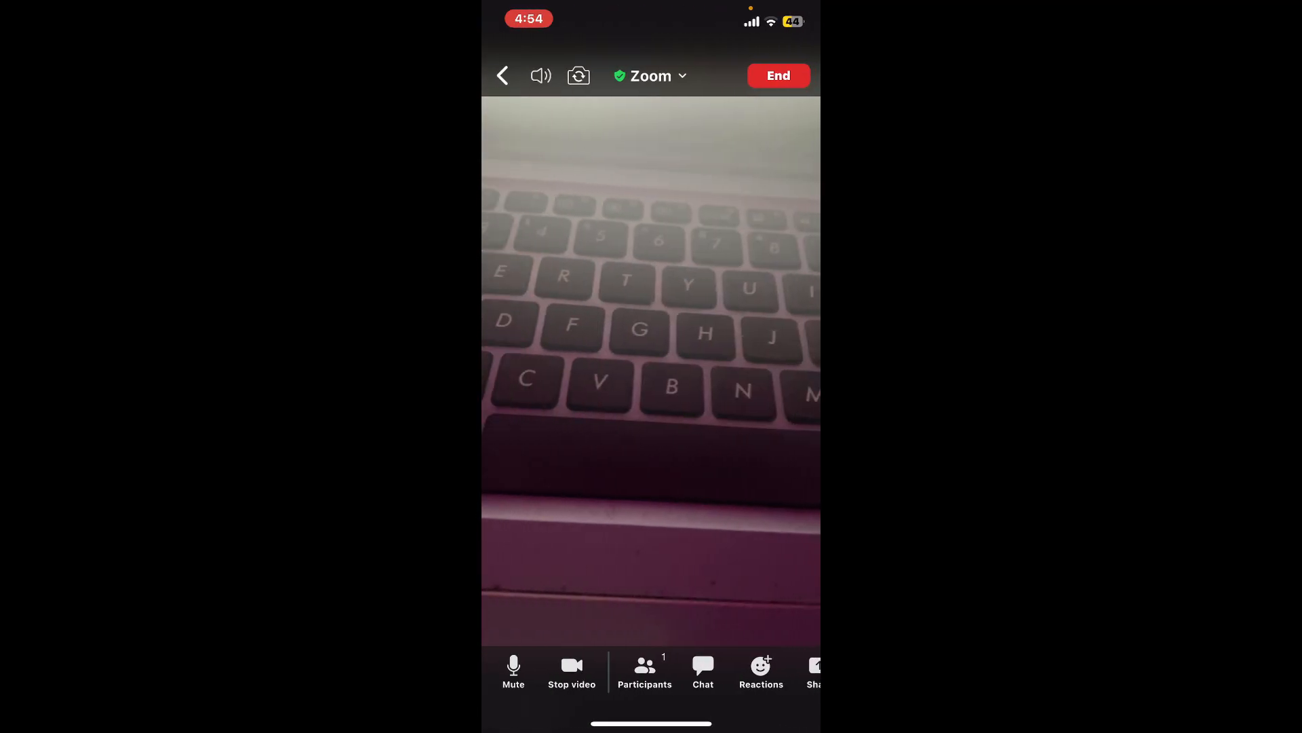
pyautogui.click(644, 670)
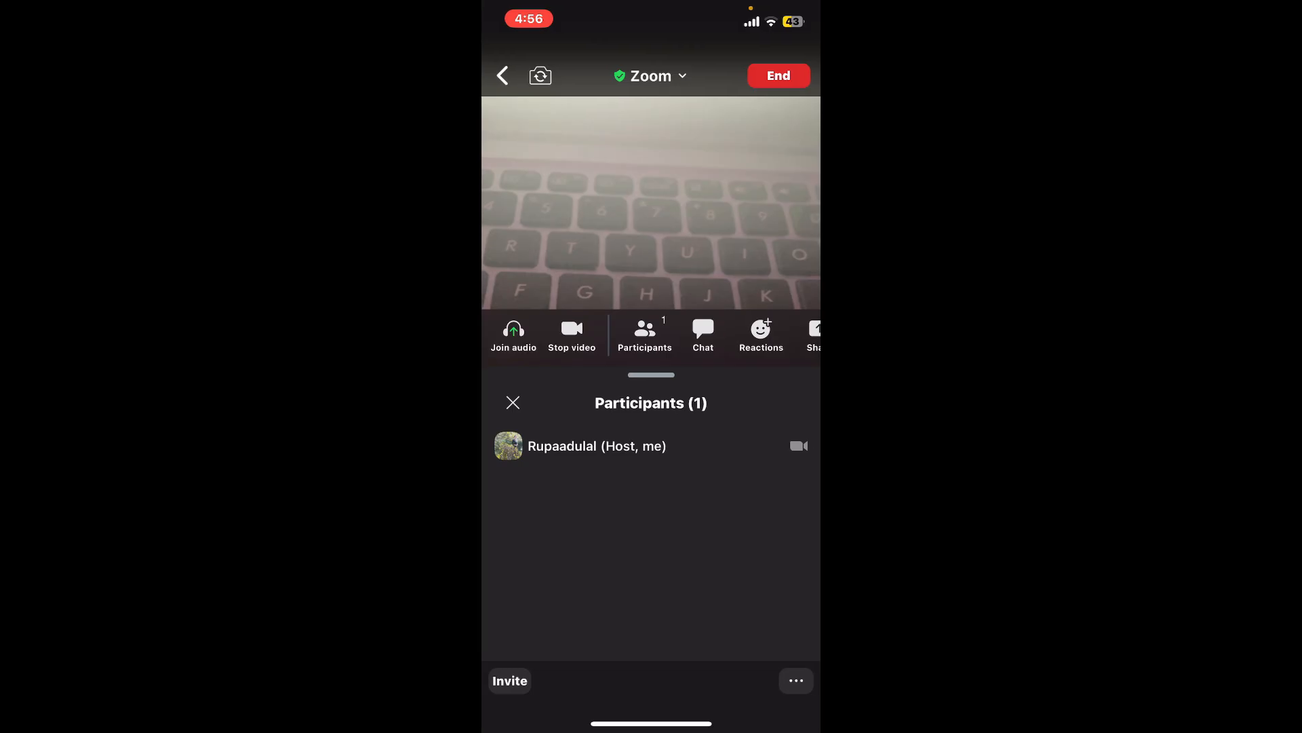
pyautogui.click(510, 681)
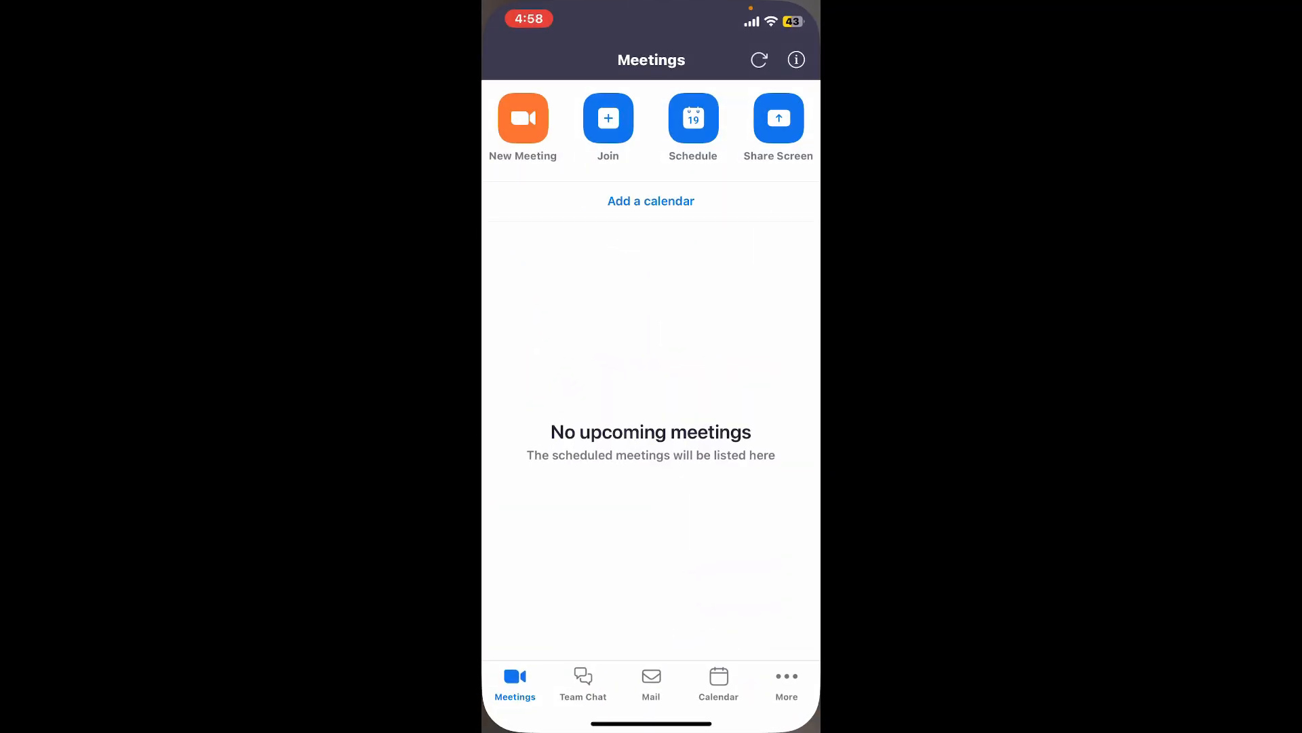
# Start another meeting with video on and the personal meeting ID, then end it.
pyautogui.click(522, 119)
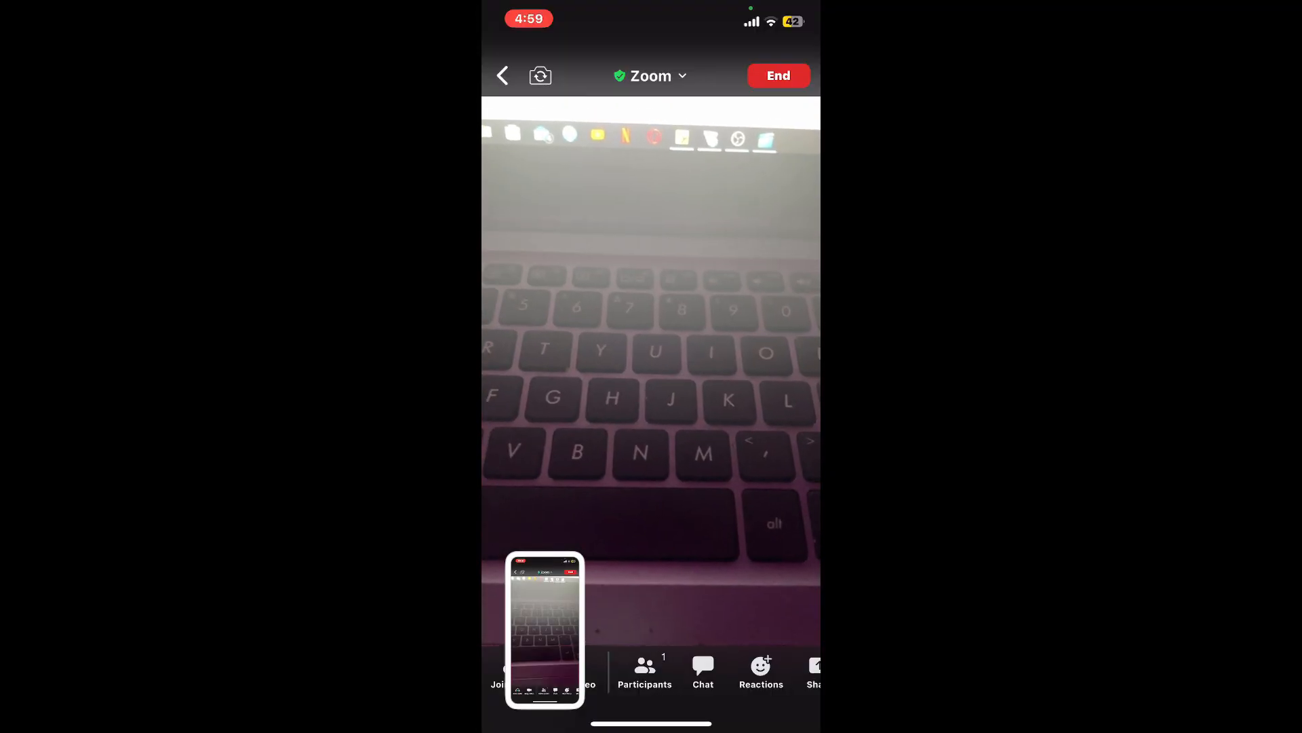
pyautogui.click(779, 76)
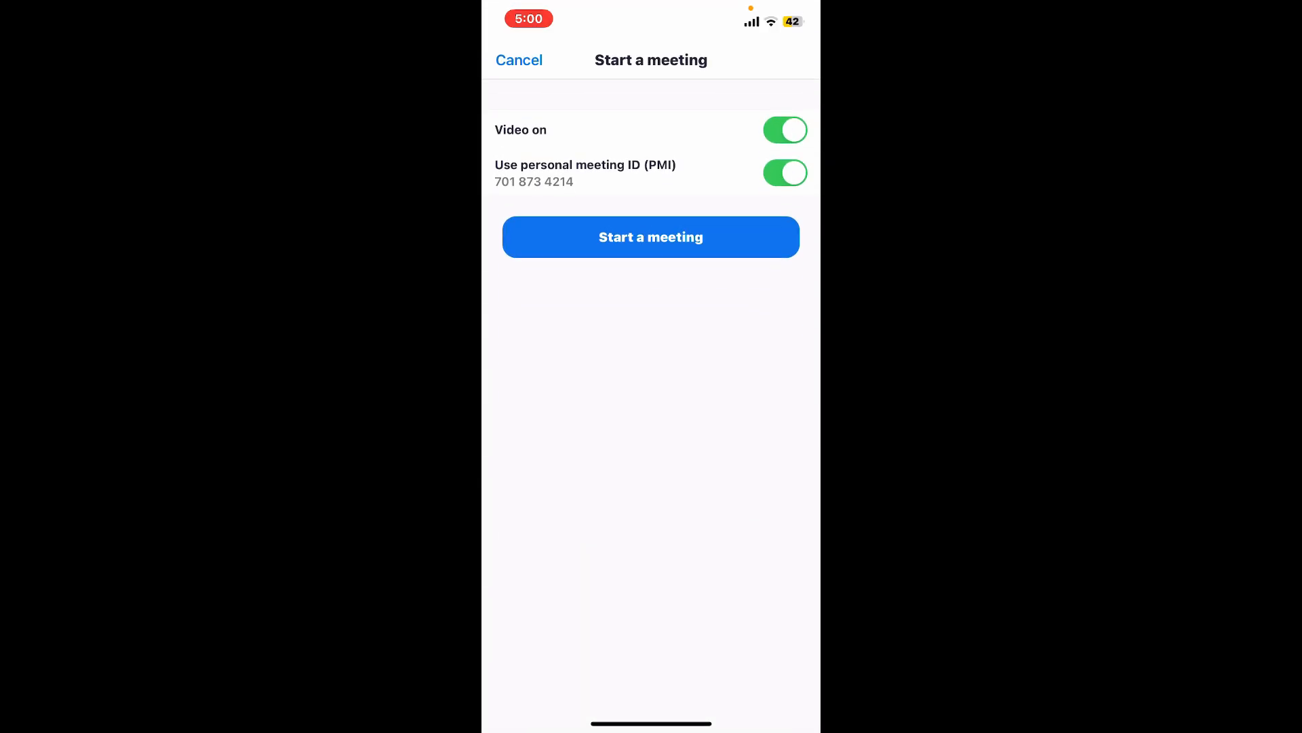
pyautogui.click(651, 236)
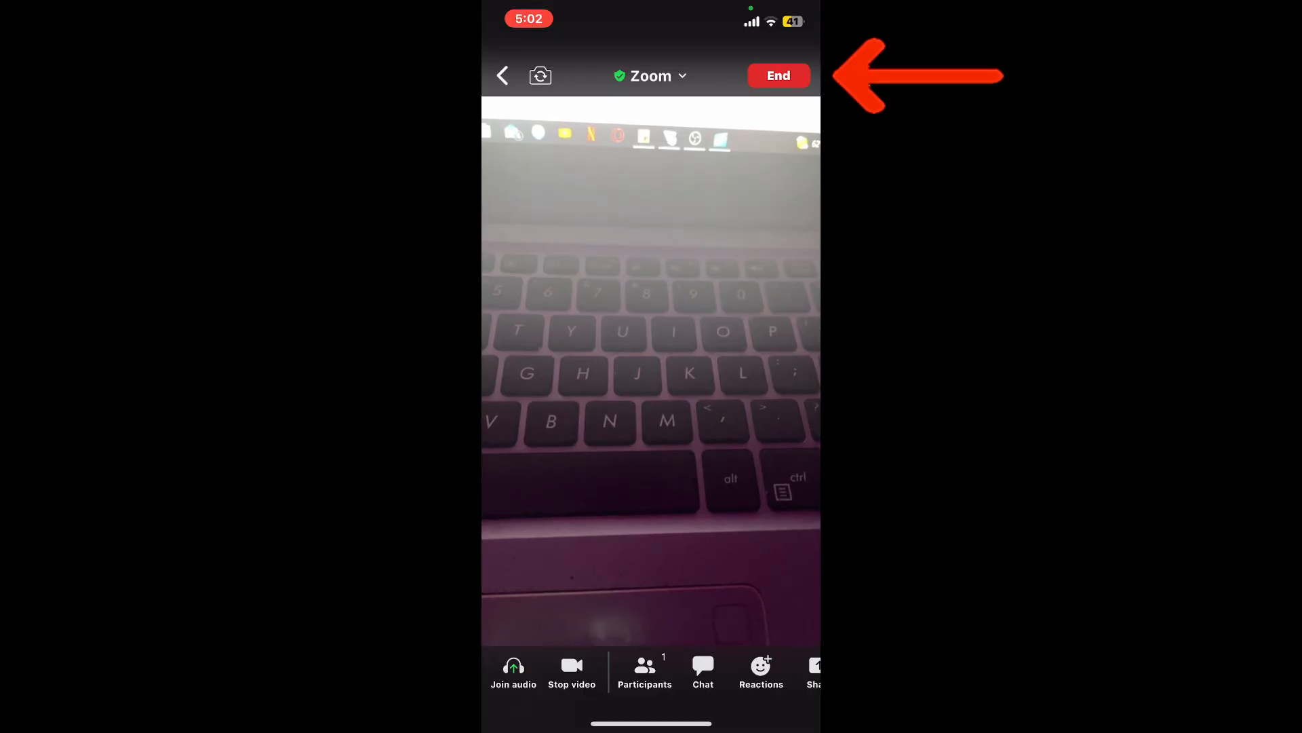
pyautogui.click(778, 76)
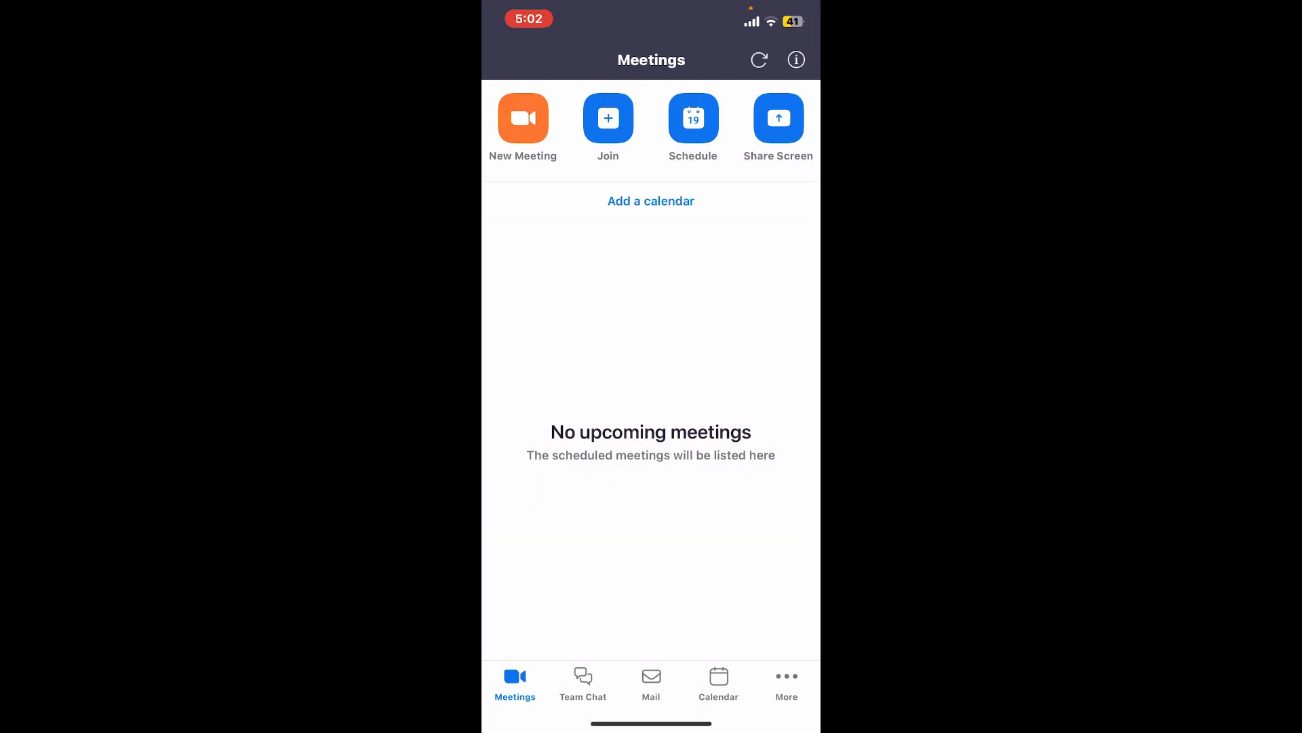
pyautogui.click(524, 119)
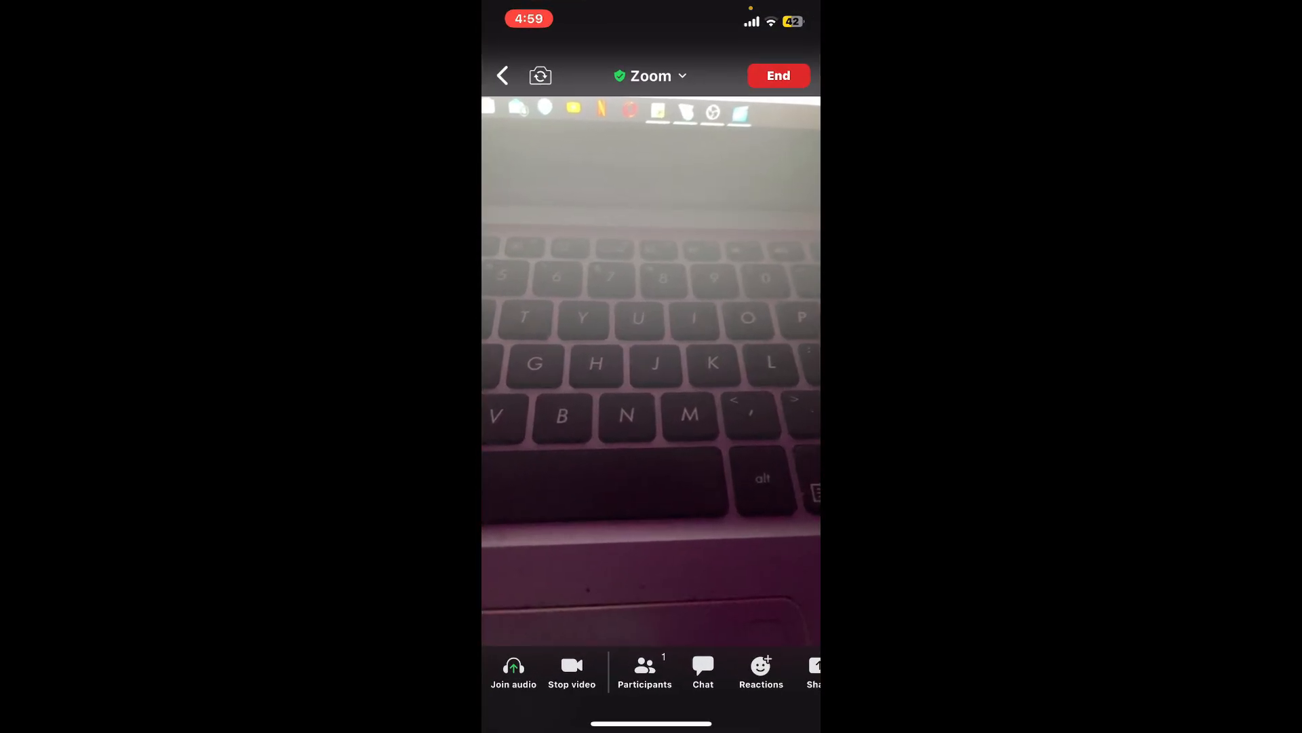
pyautogui.click(778, 76)
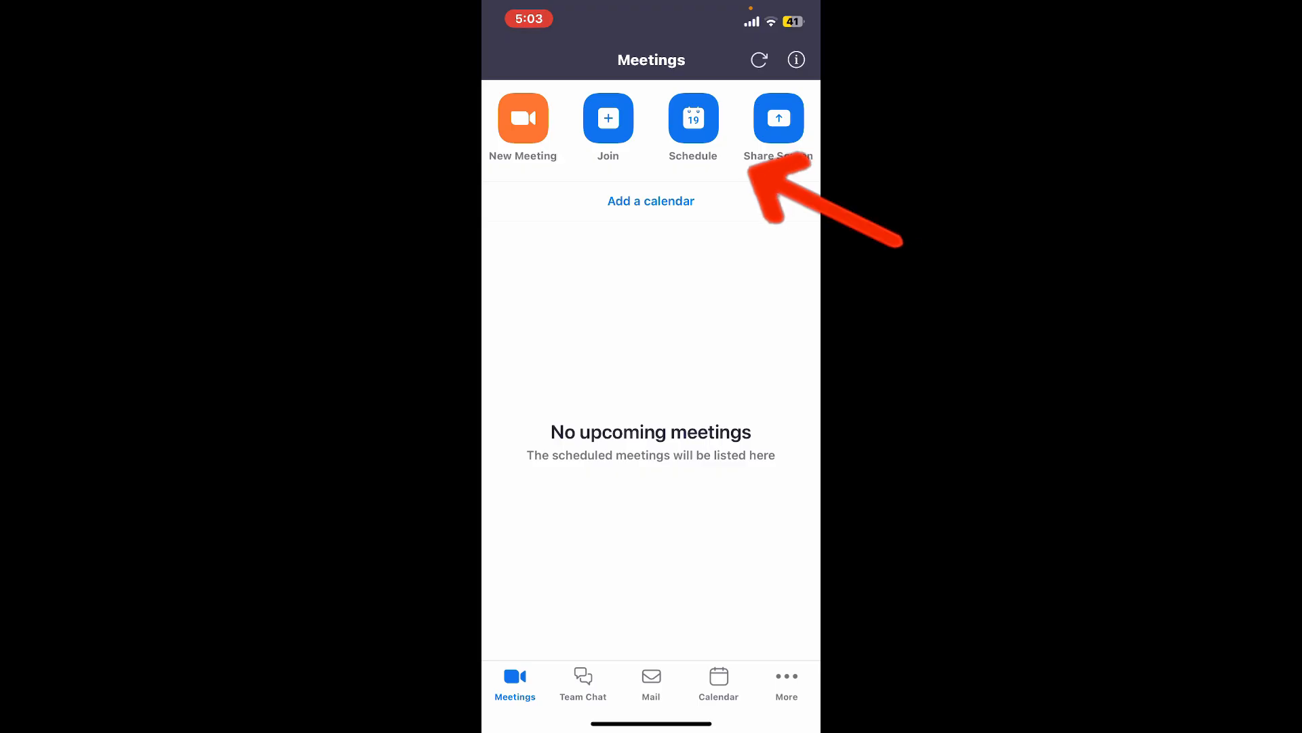
# Schedule a meeting for today at 6:00 pm, discarding the calendar event and upgrade offer.
pyautogui.click(787, 681)
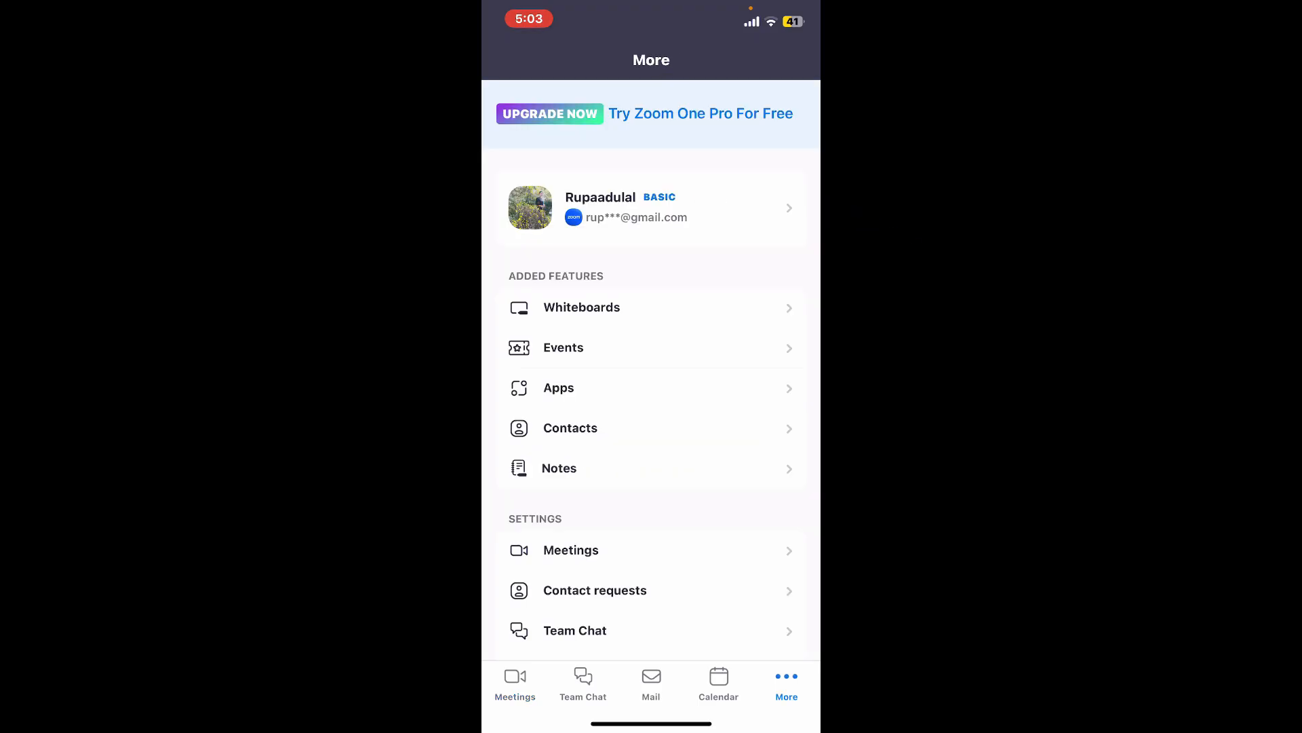
pyautogui.click(515, 682)
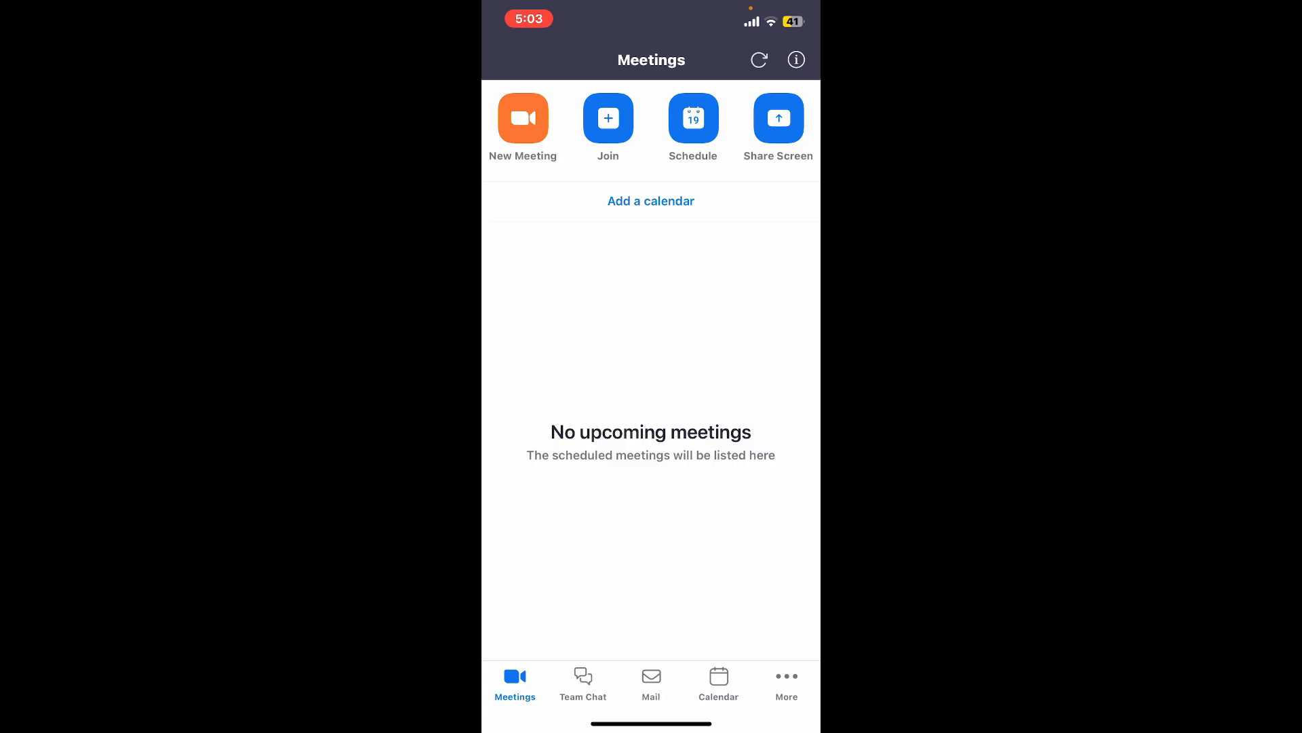
pyautogui.click(693, 118)
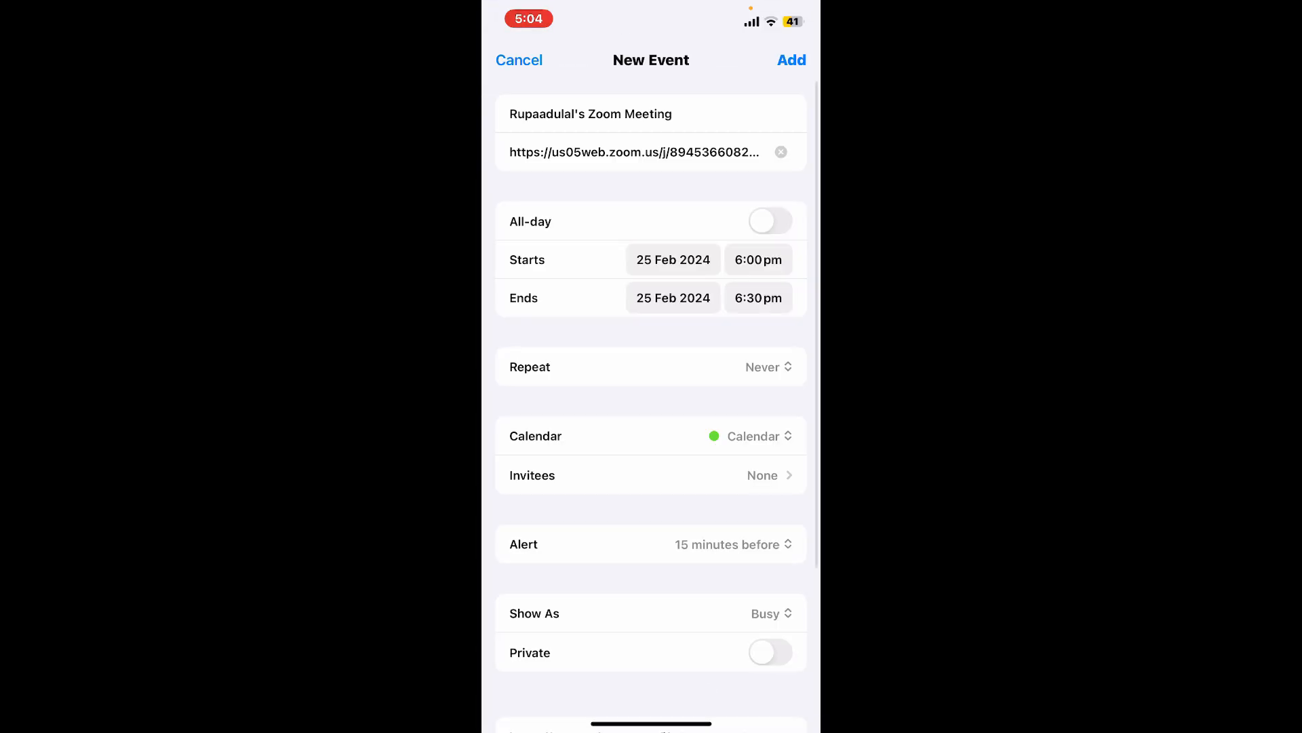
pyautogui.click(520, 60)
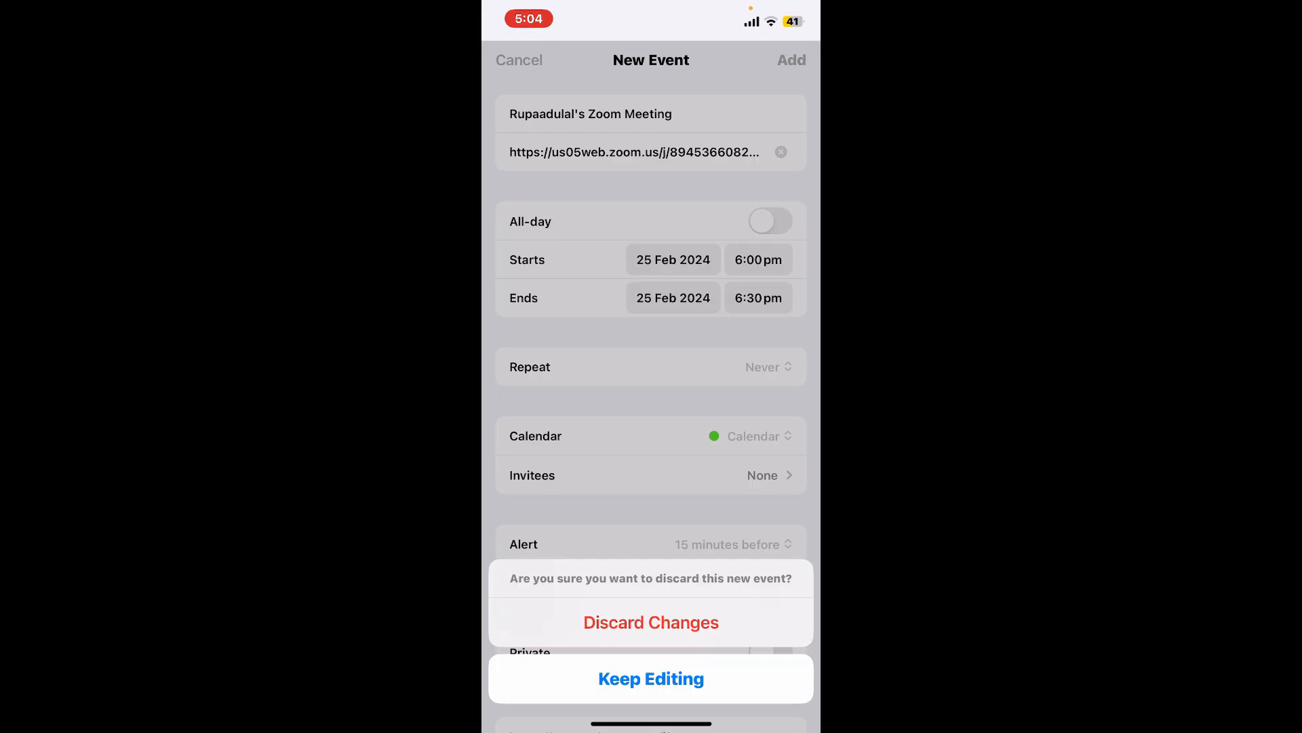
pyautogui.click(651, 621)
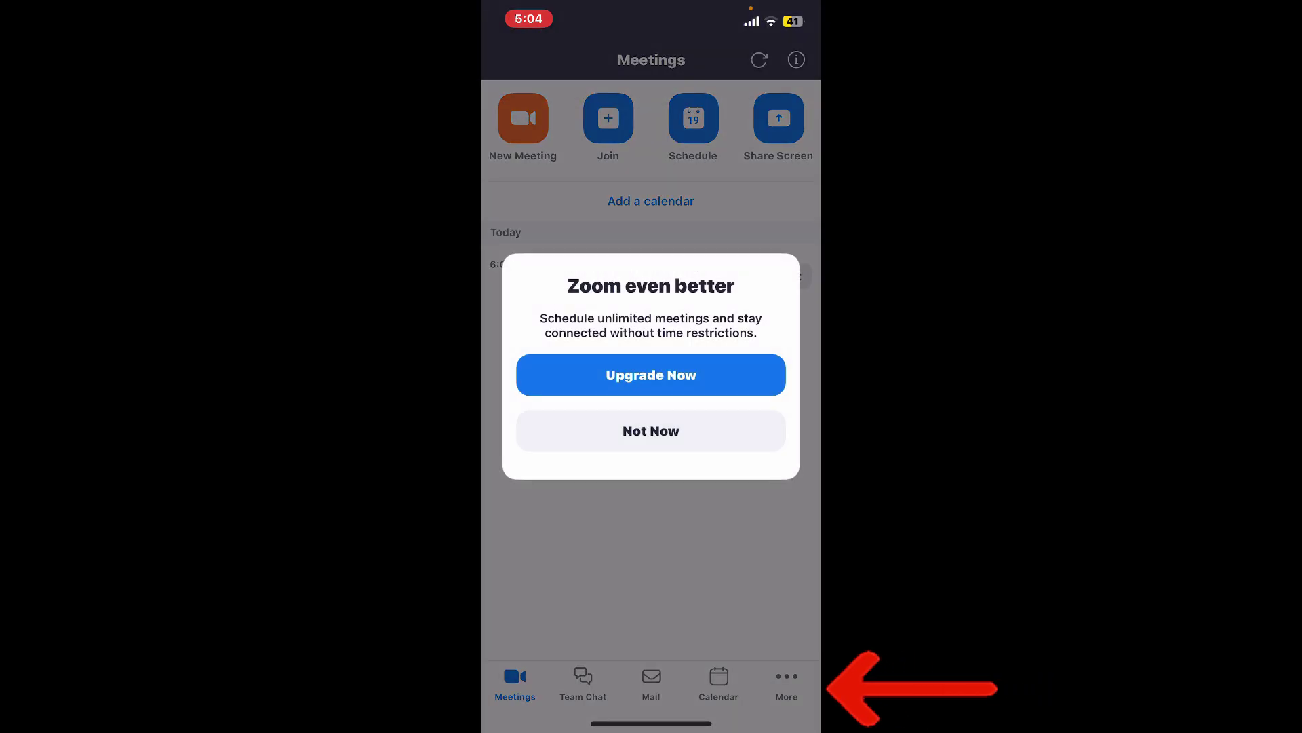
pyautogui.click(651, 432)
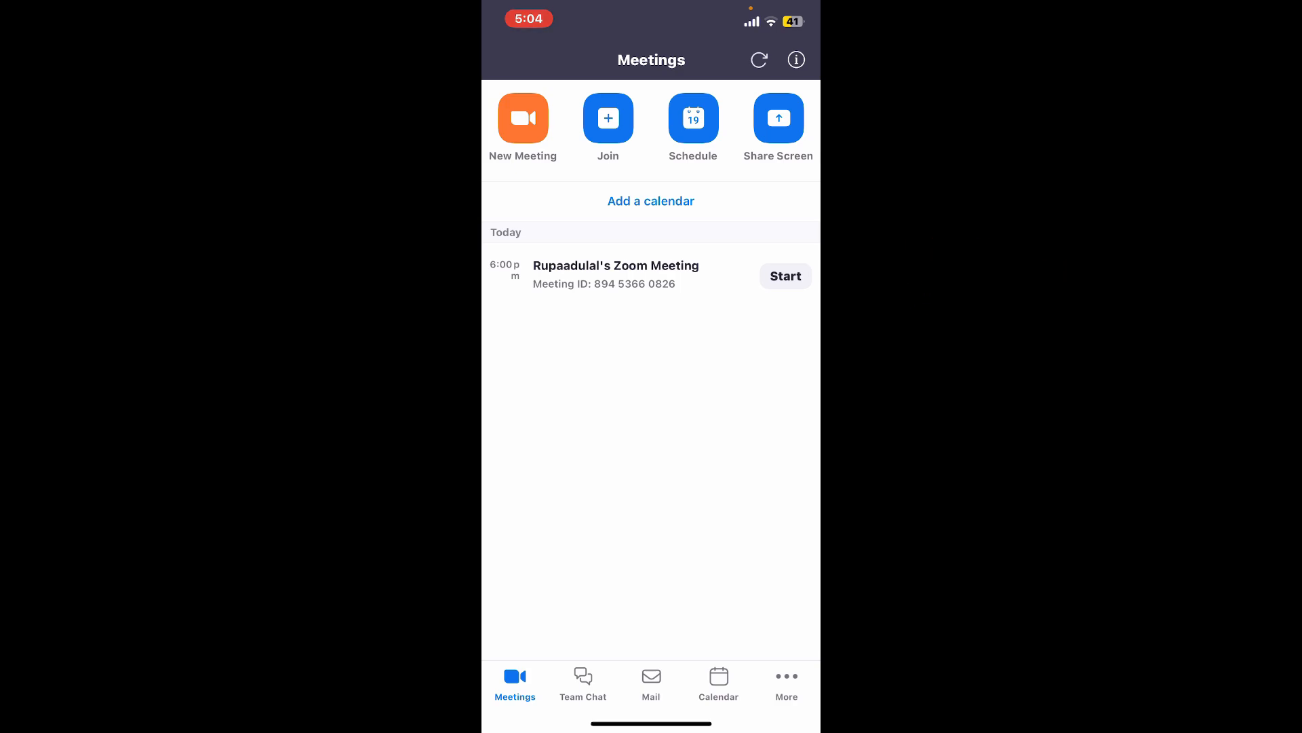
# Sign out of the Zoom account from the account settings page.
pyautogui.click(786, 678)
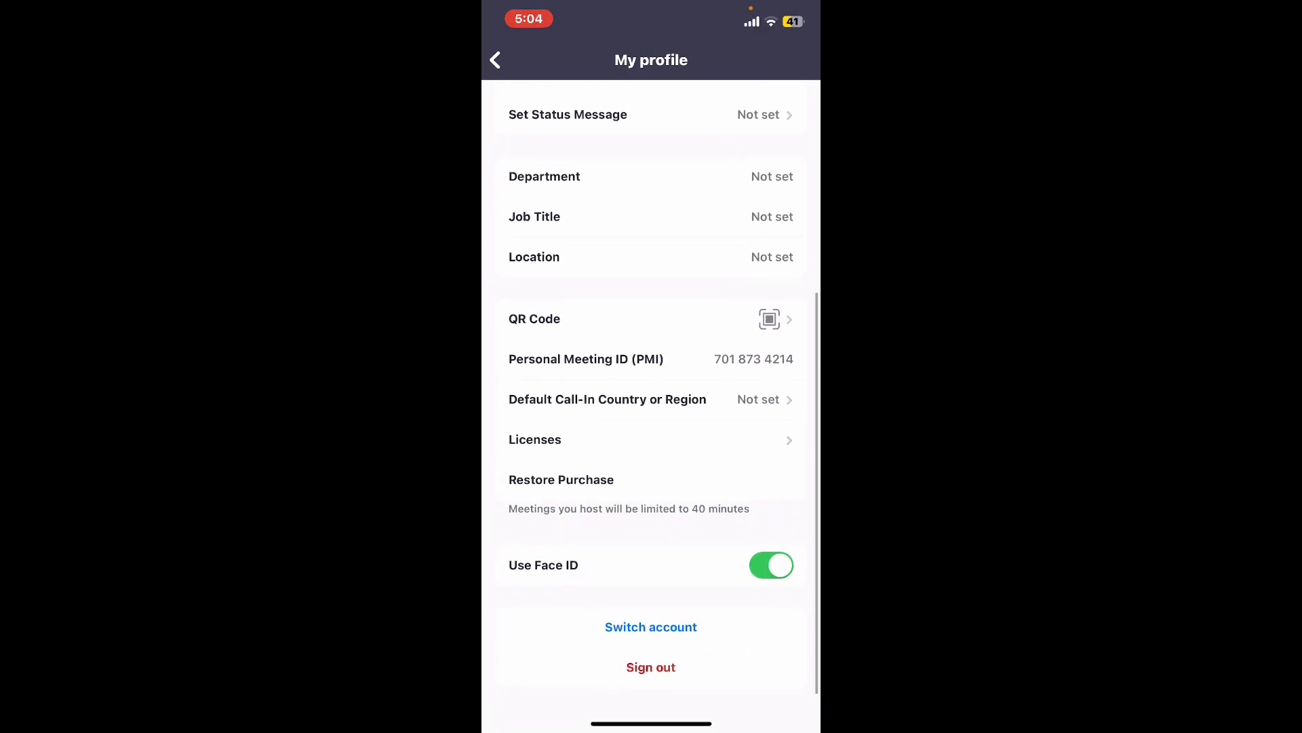
pyautogui.click(497, 58)
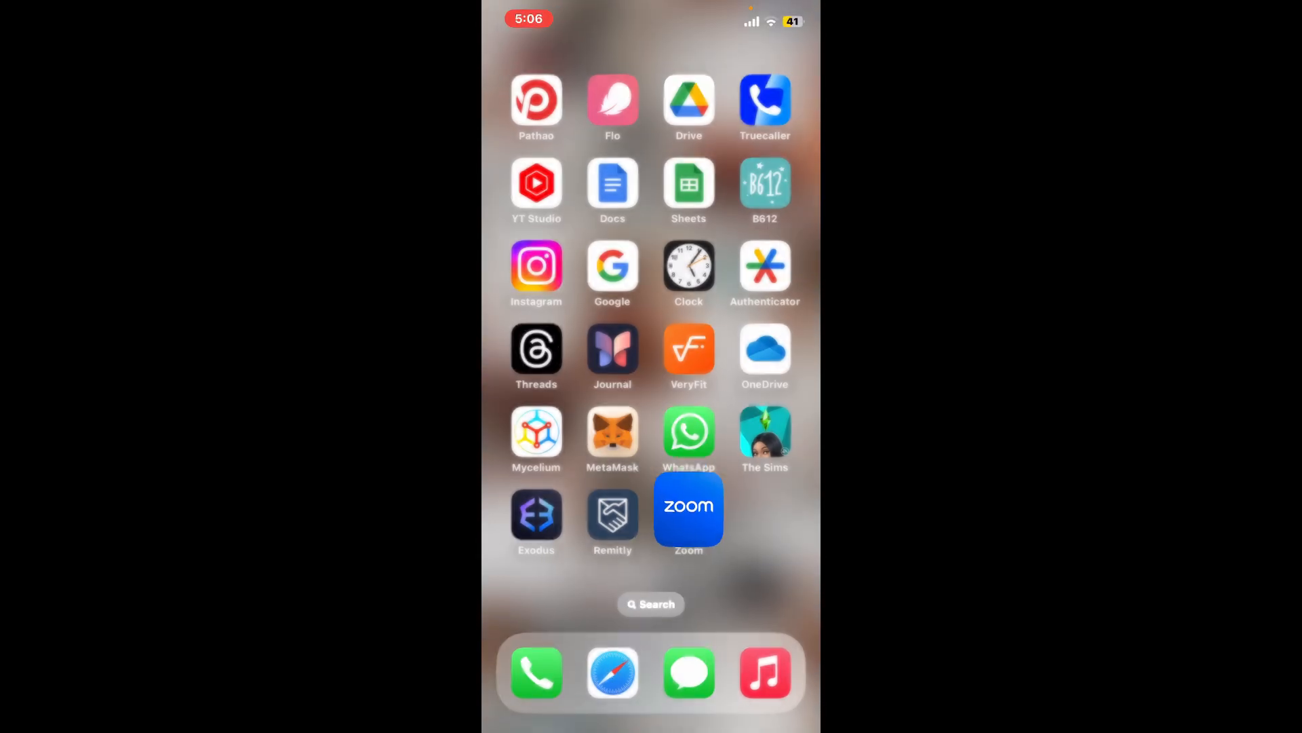
# Reopen Zoom from the home screen, reach the sign-in page, and submit the account email.
pyautogui.click(688, 507)
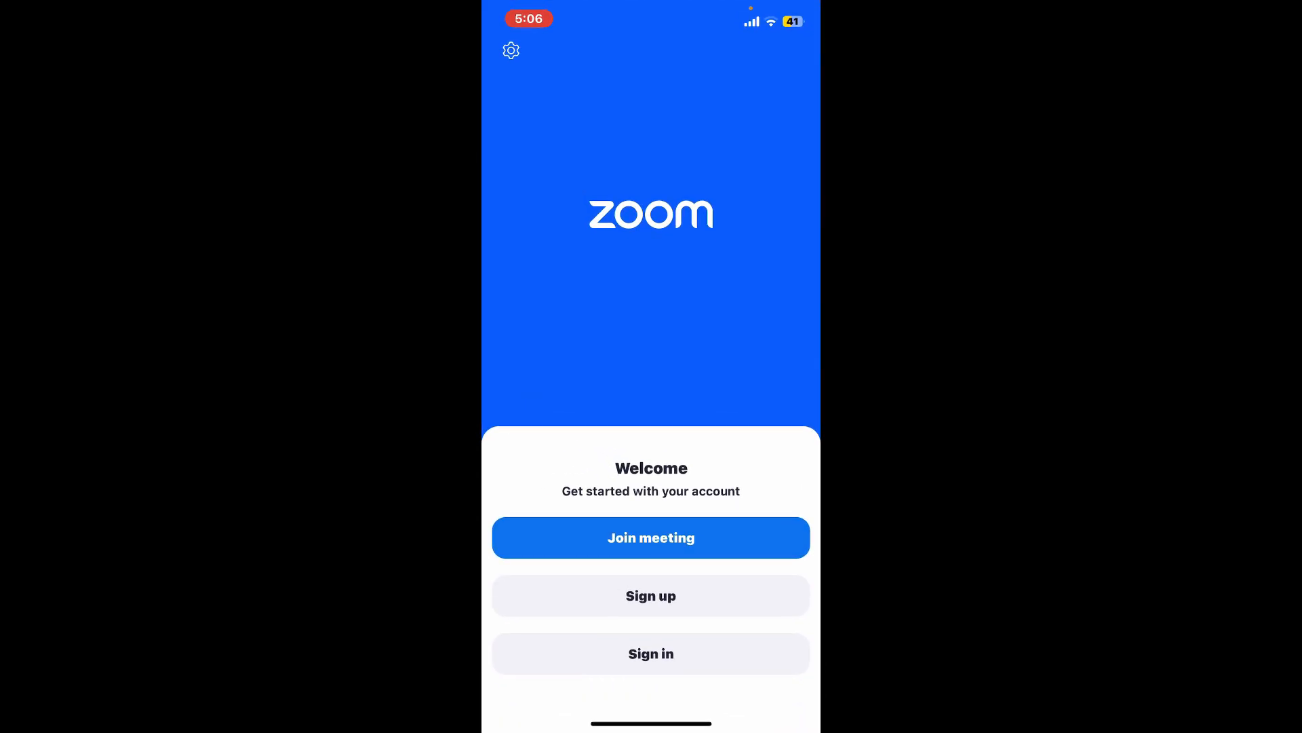
pyautogui.click(651, 654)
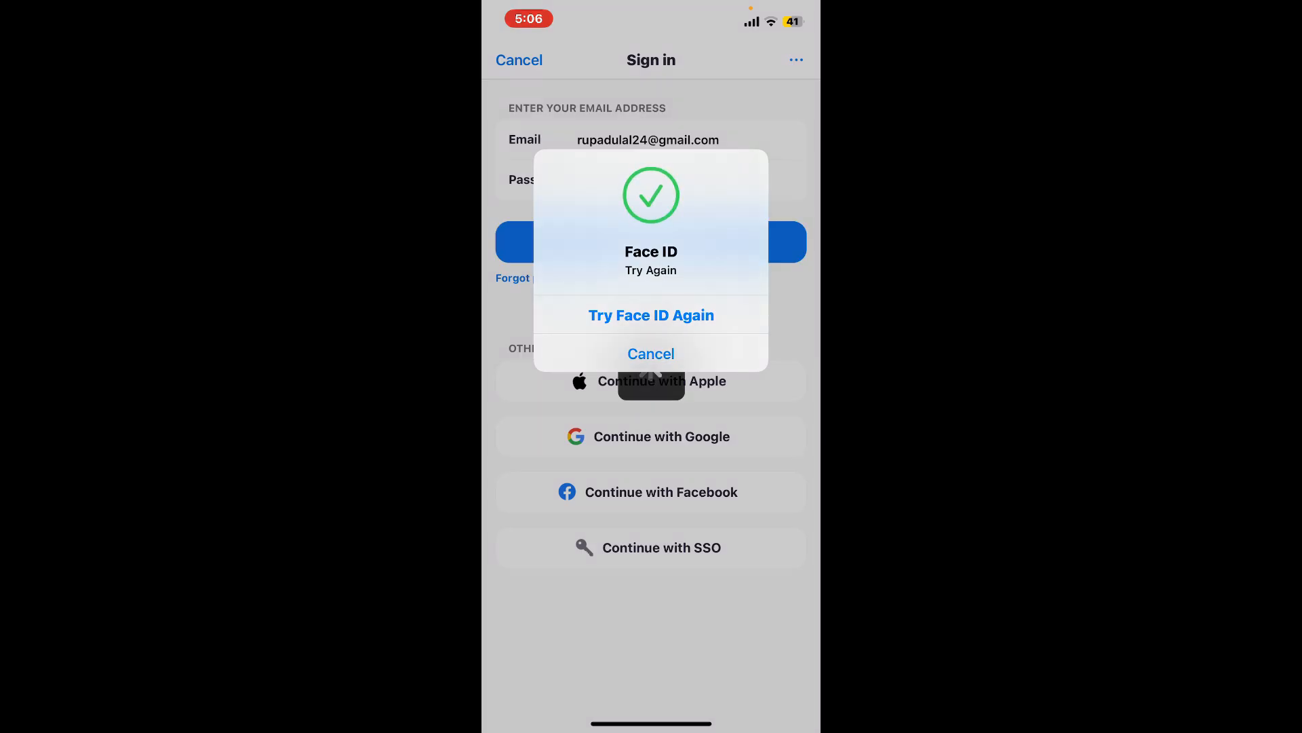
pyautogui.click(651, 352)
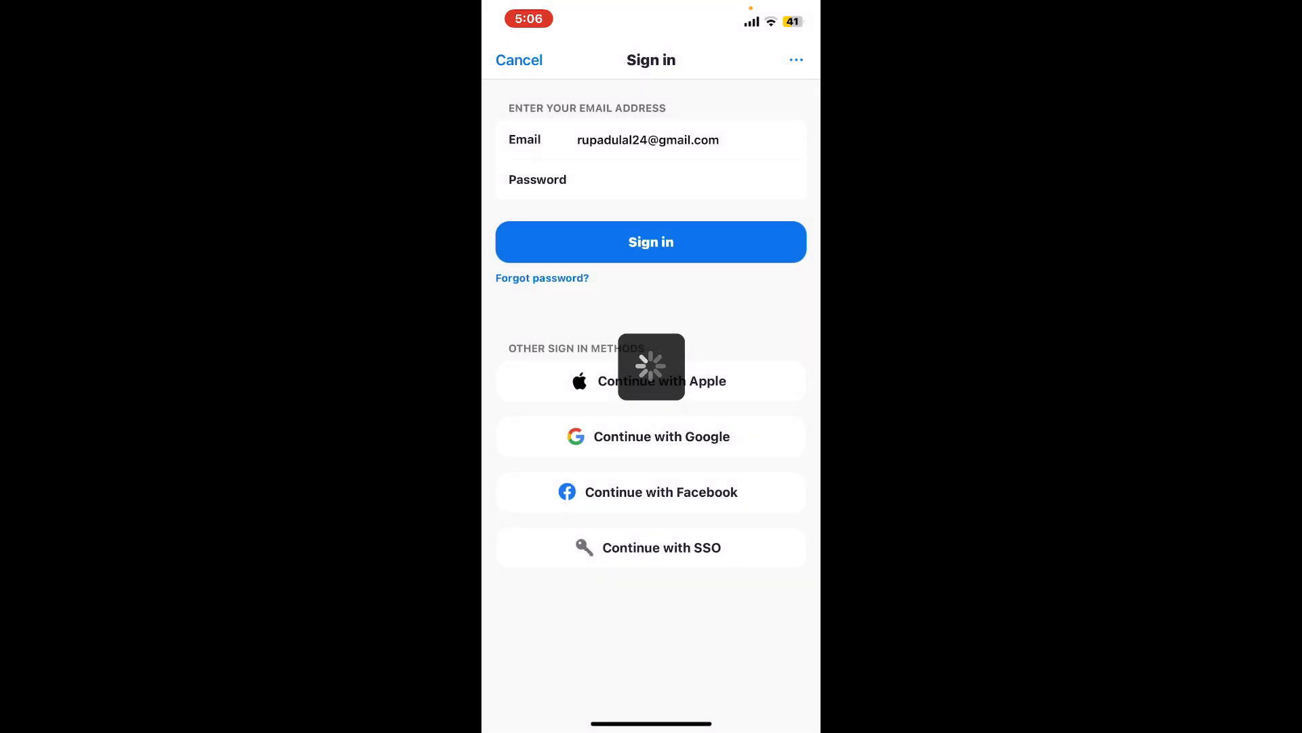